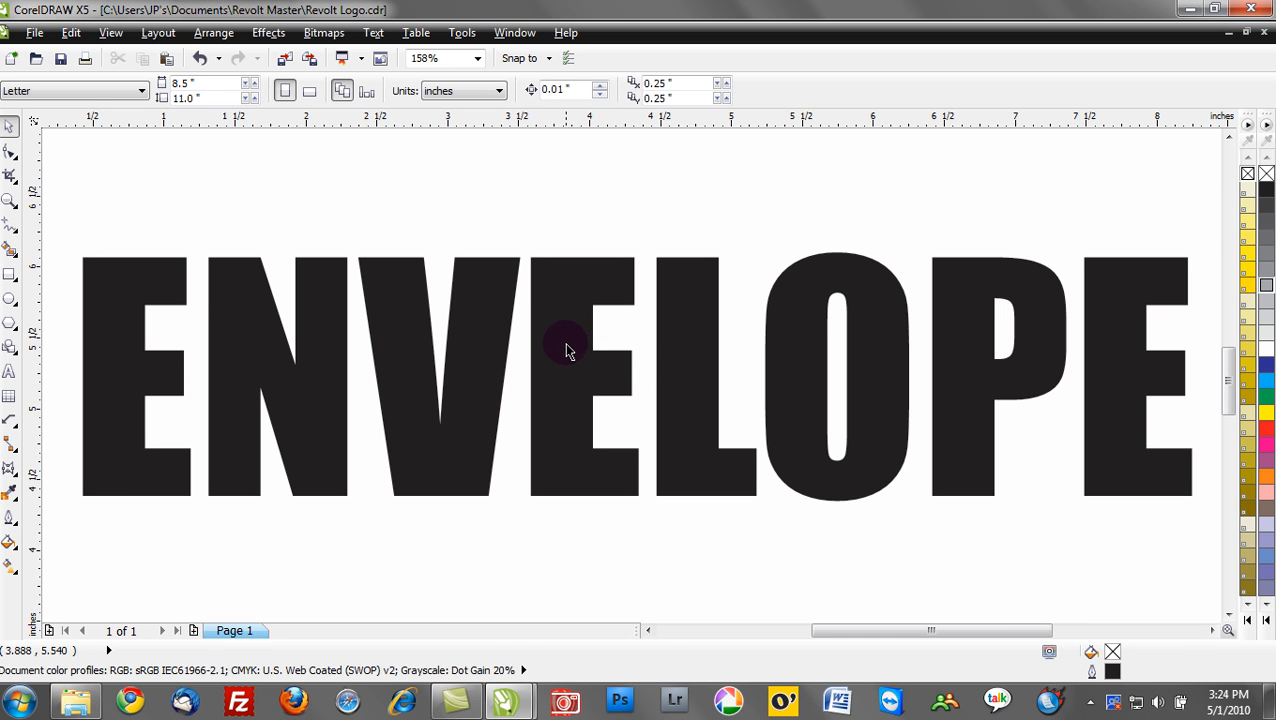
- Select the ENVELOPE text and bring up the Effects menu
{"action": "left_click", "coordinate": [565, 345]}
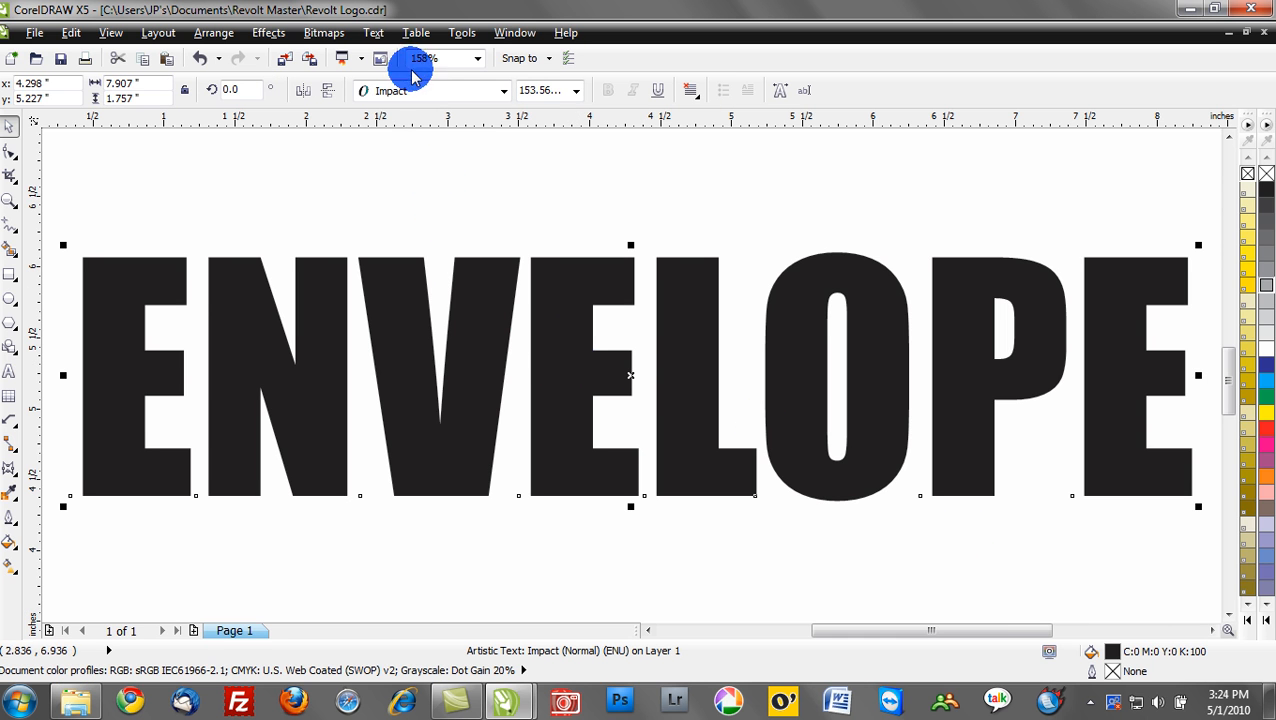
{"action": "left_click", "coordinate": [267, 33]}
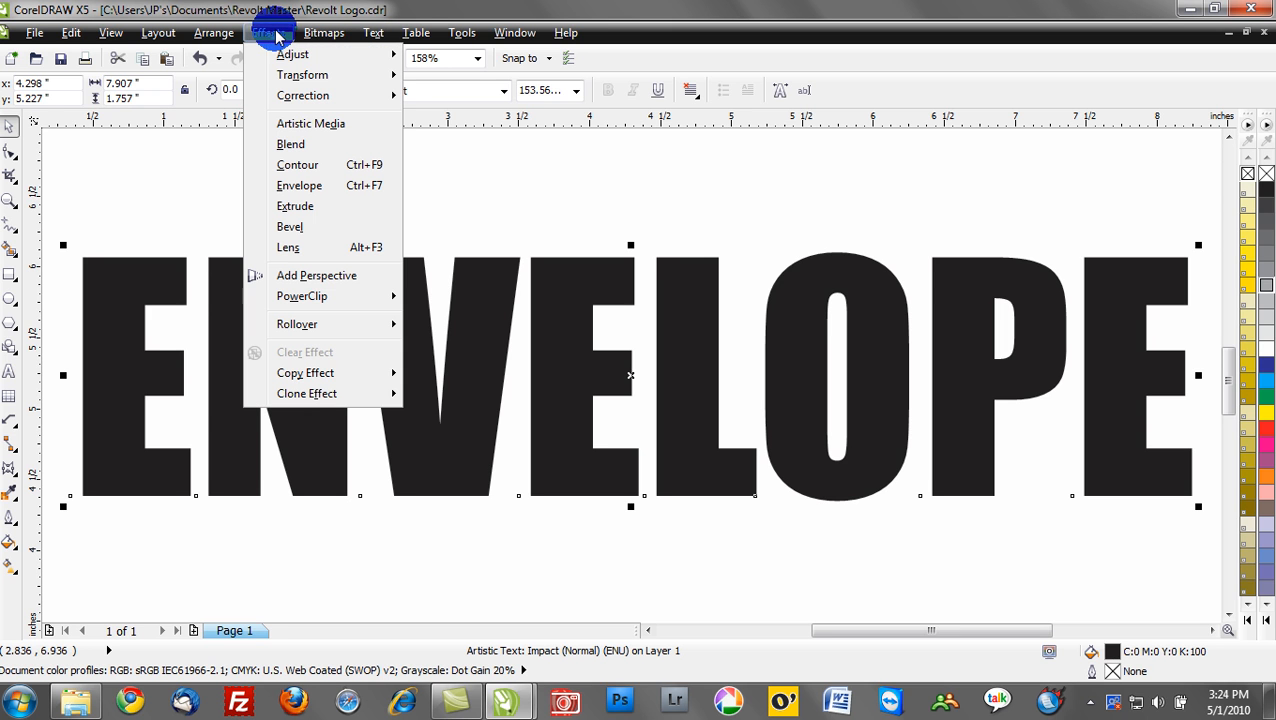
{"action": "mouse_move", "coordinate": [299, 185]}
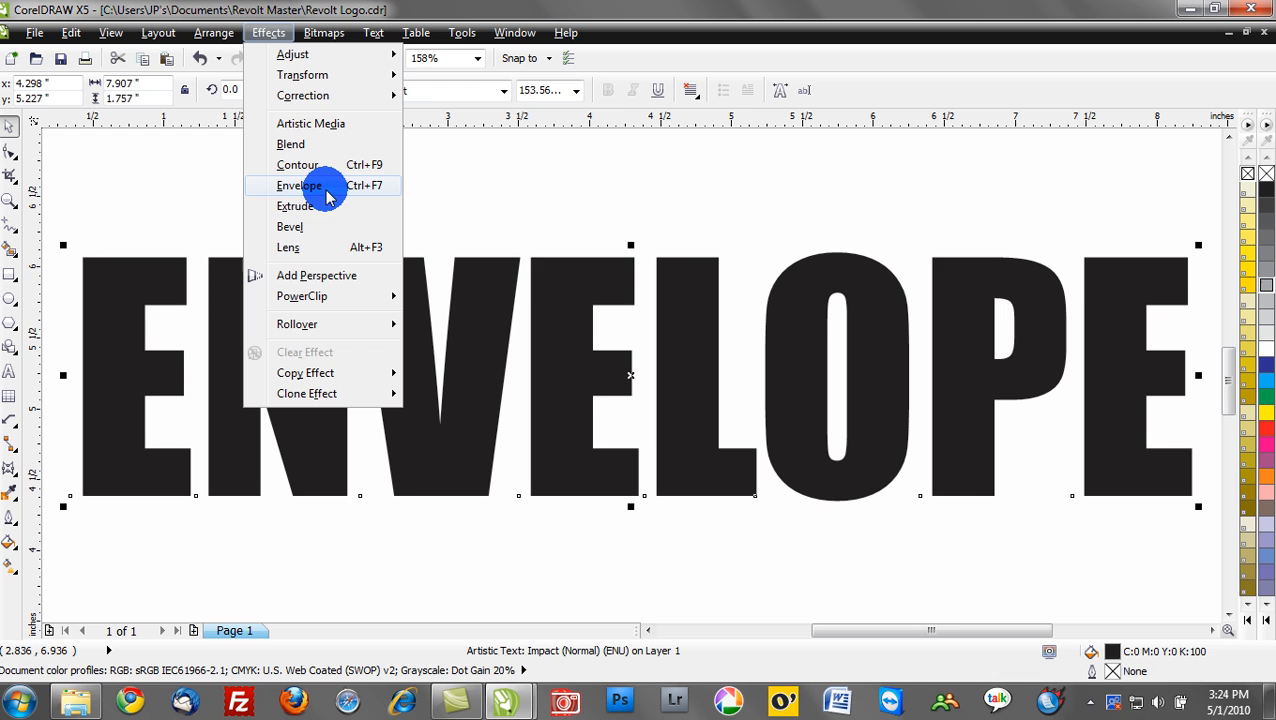
{"action": "mouse_move", "coordinate": [335, 192]}
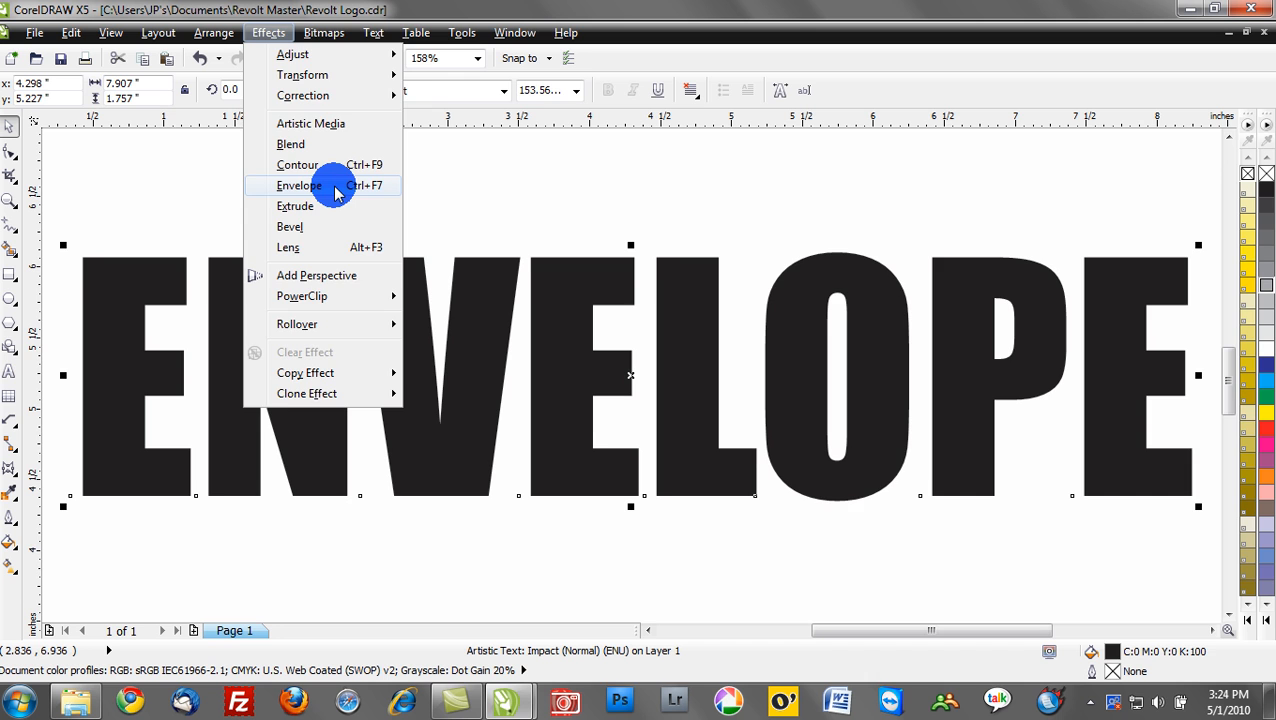
- Start a new plain envelope around the ENVELOPE text from the Envelope docker
{"action": "left_click", "coordinate": [299, 185]}
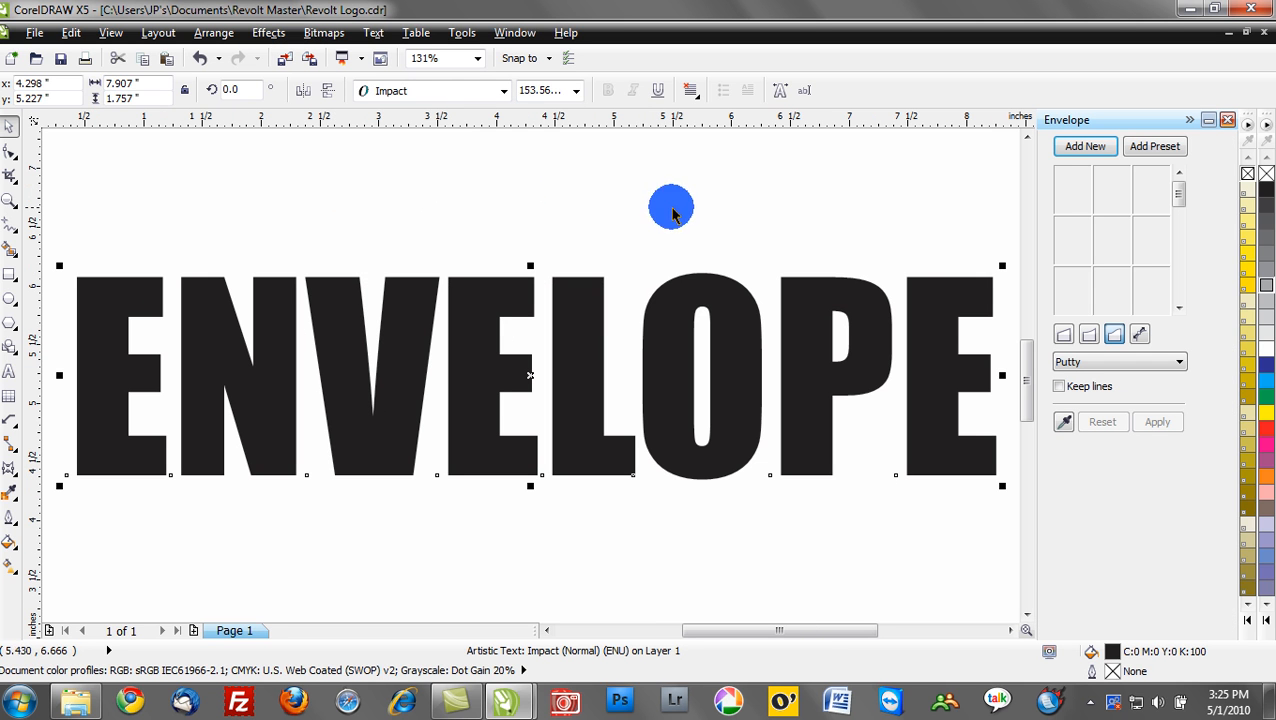
{"action": "mouse_move", "coordinate": [897, 261]}
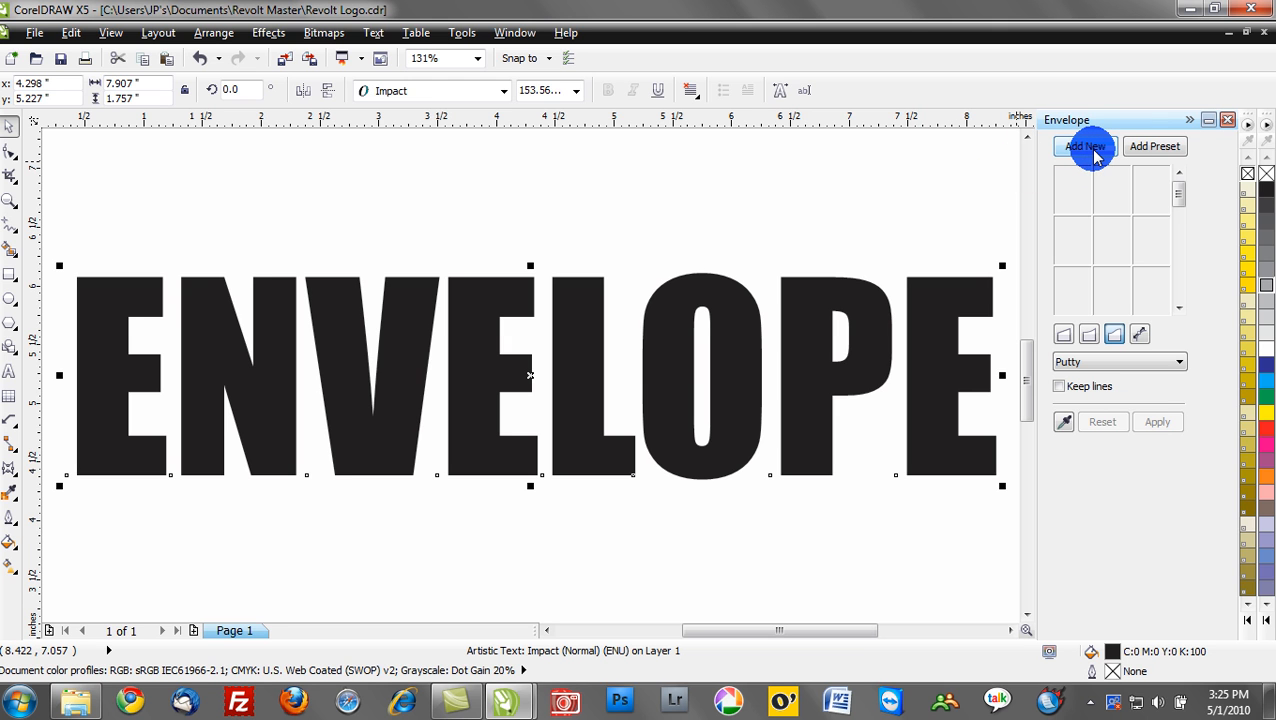
{"action": "left_click", "coordinate": [1085, 146]}
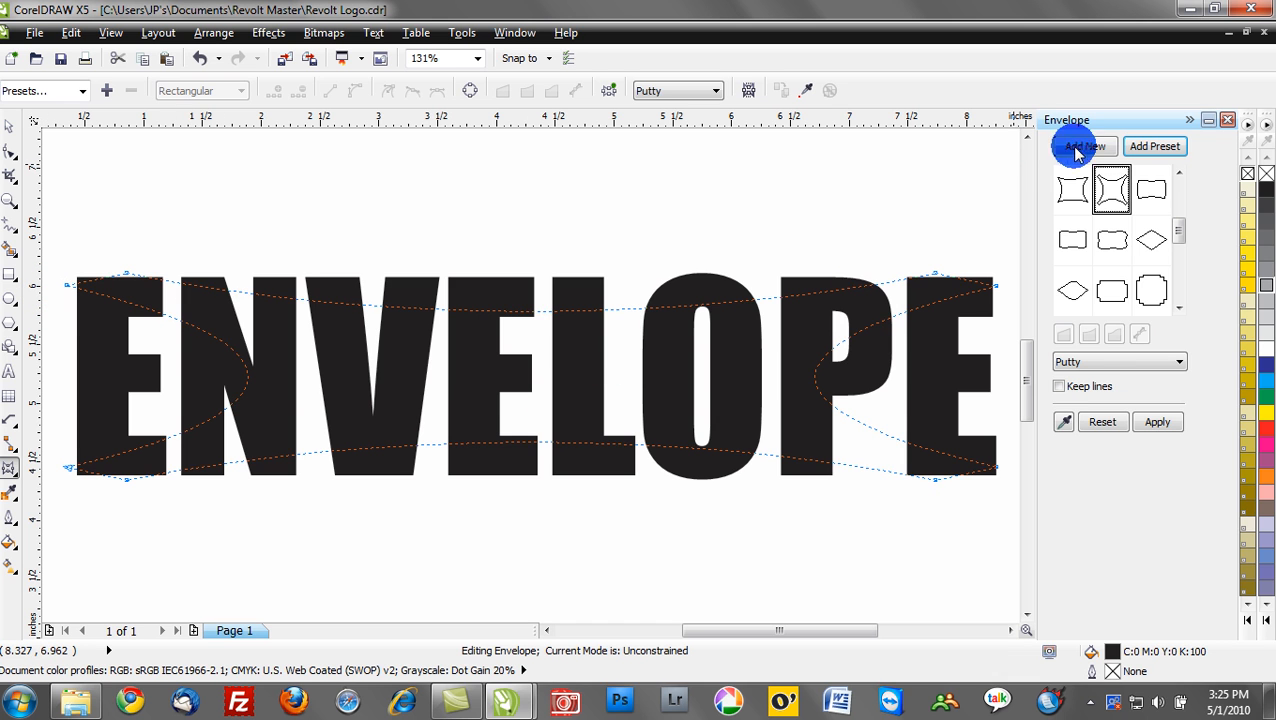
{"action": "left_click", "coordinate": [1157, 421]}
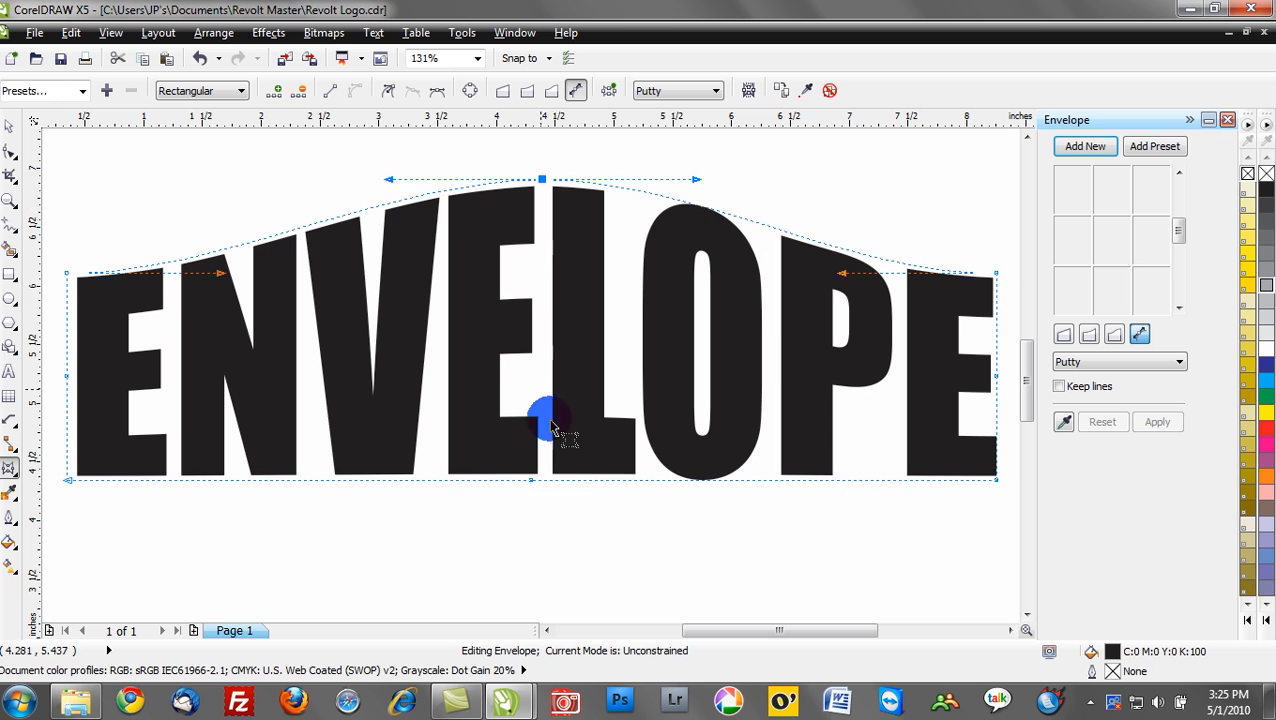
{"action": "left_click_drag", "start_coordinate": [542, 420], "coordinate": [570, 583]}
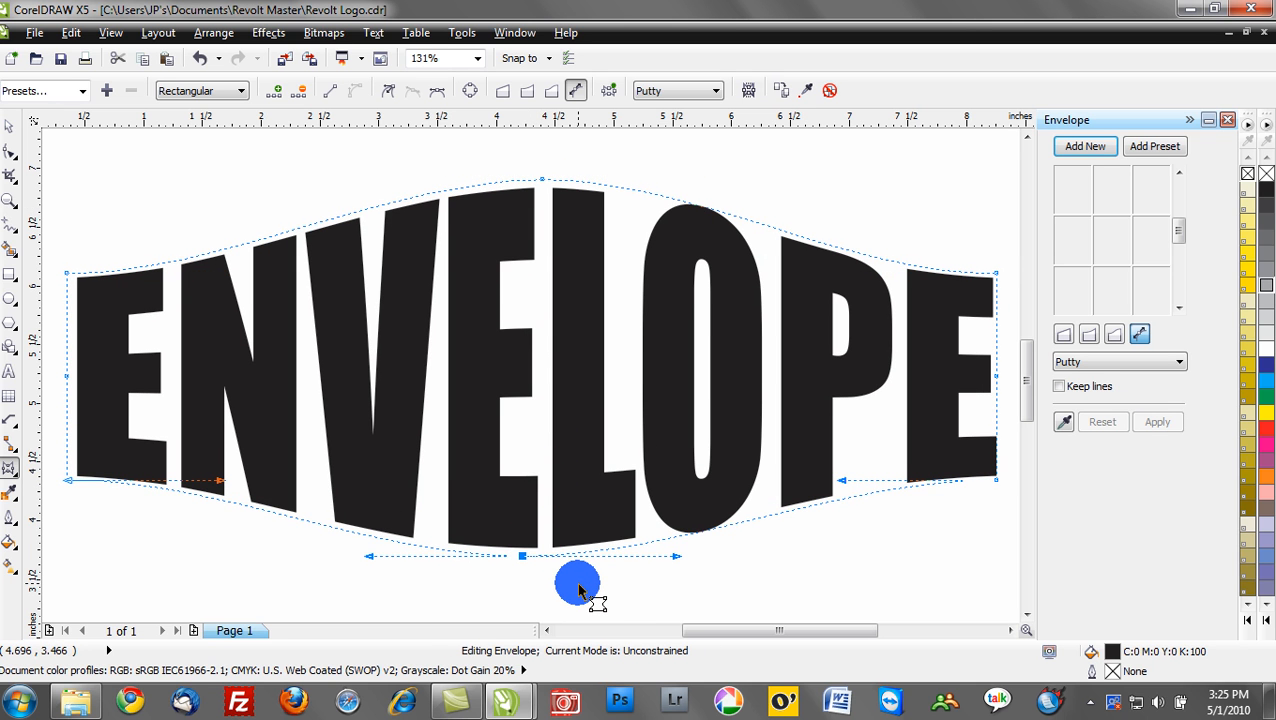
{"action": "left_click", "coordinate": [1102, 421]}
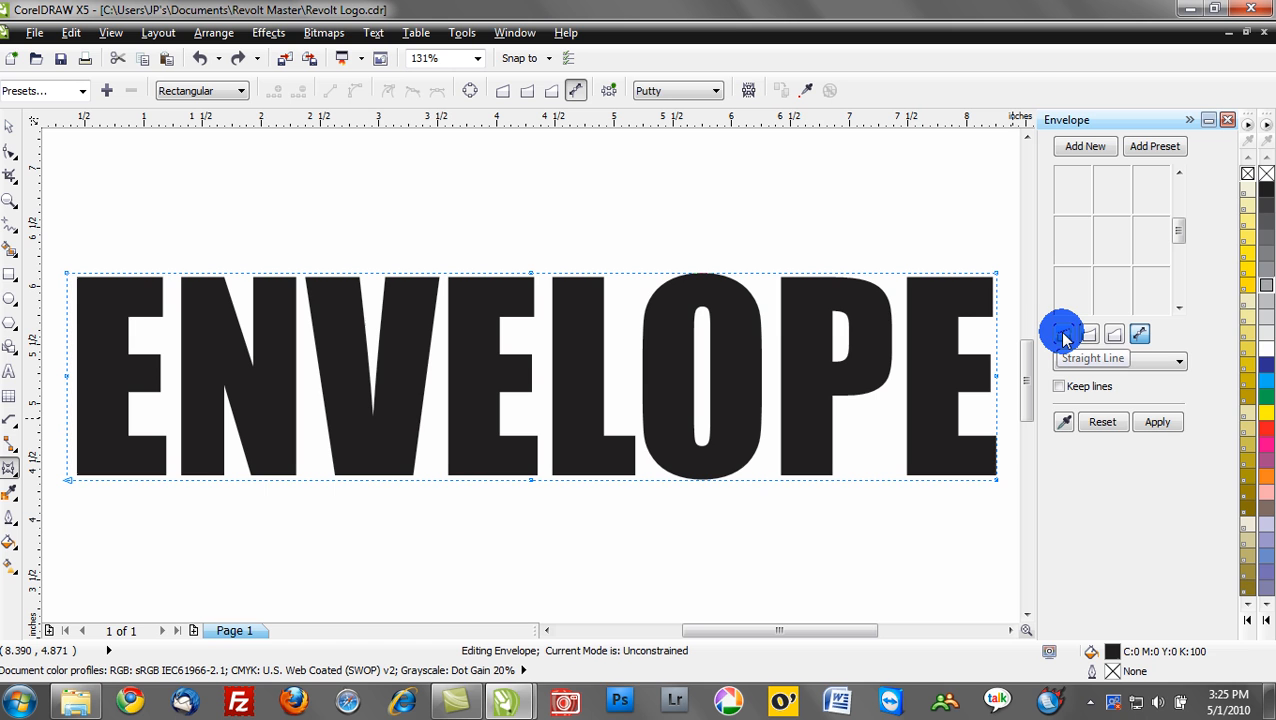
- Switch the envelope to Straight Line editing mode
{"action": "left_click", "coordinate": [1093, 334]}
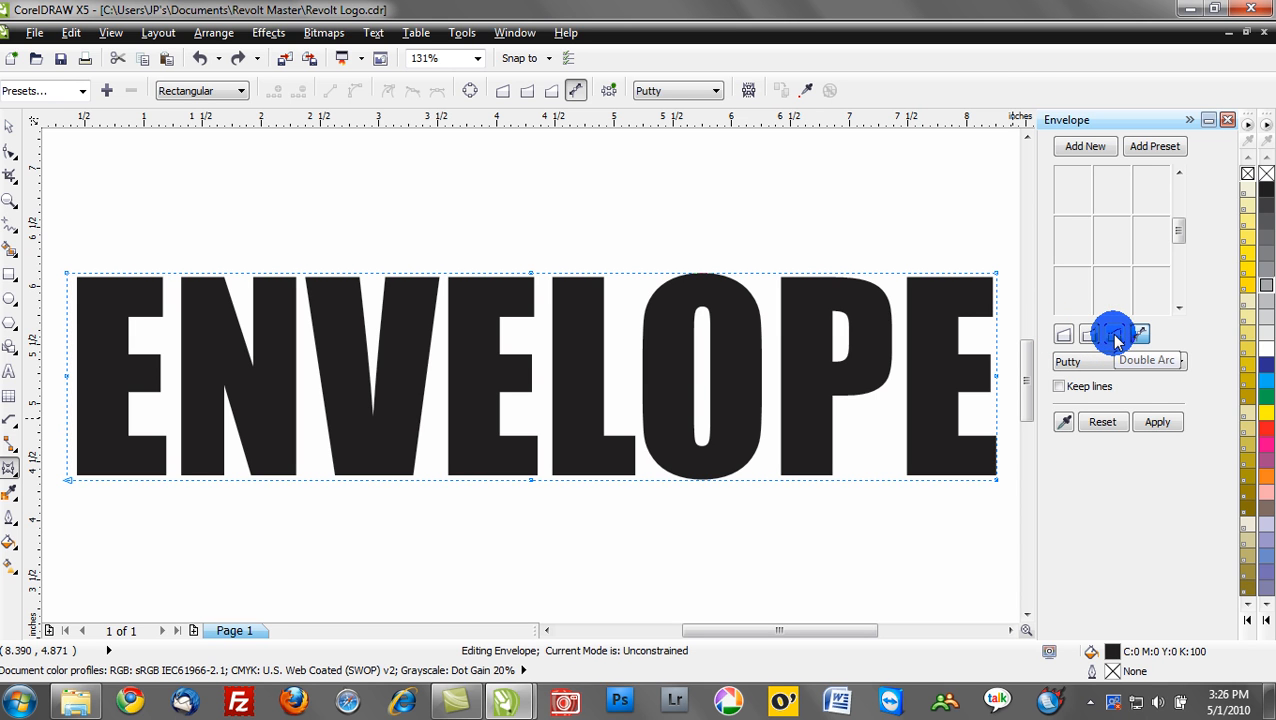
{"action": "left_click", "coordinate": [1064, 334]}
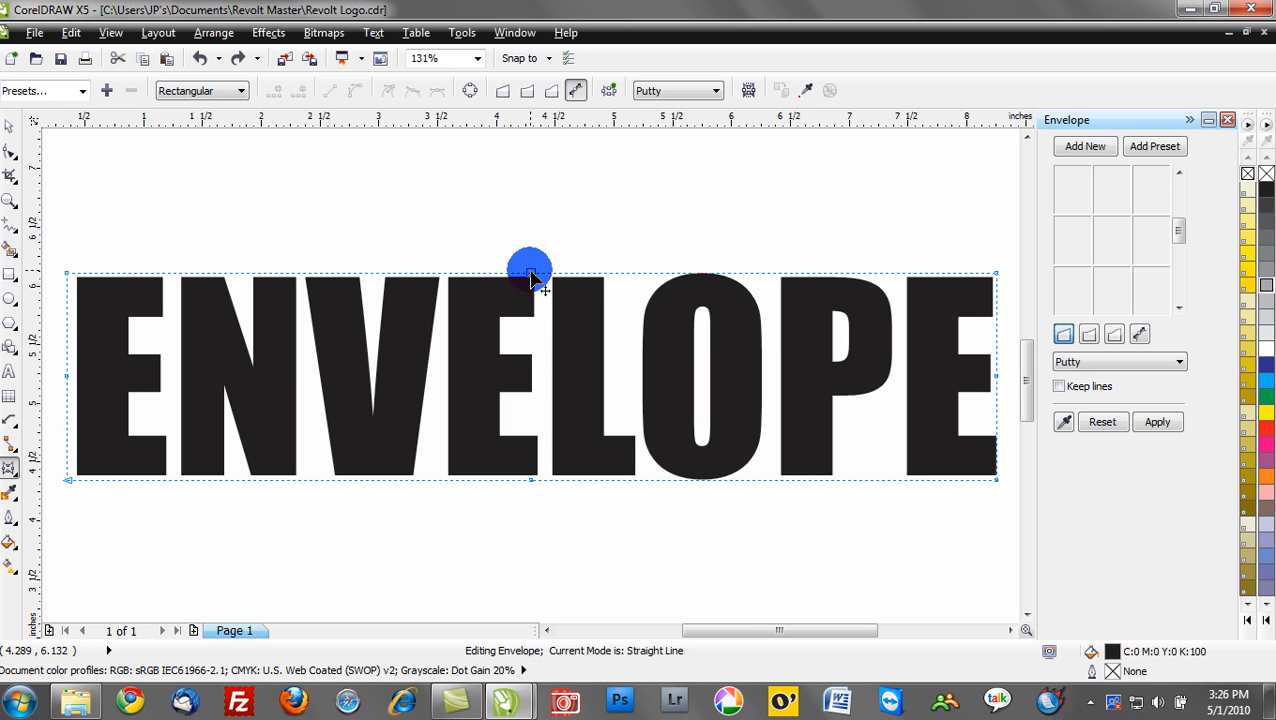
- Drag the top and bottom centre nodes so ENVELOPE forms a straight-edged diamond, peaked above and pointed below
{"action": "left_click_drag", "start_coordinate": [530, 270], "coordinate": [540, 165]}
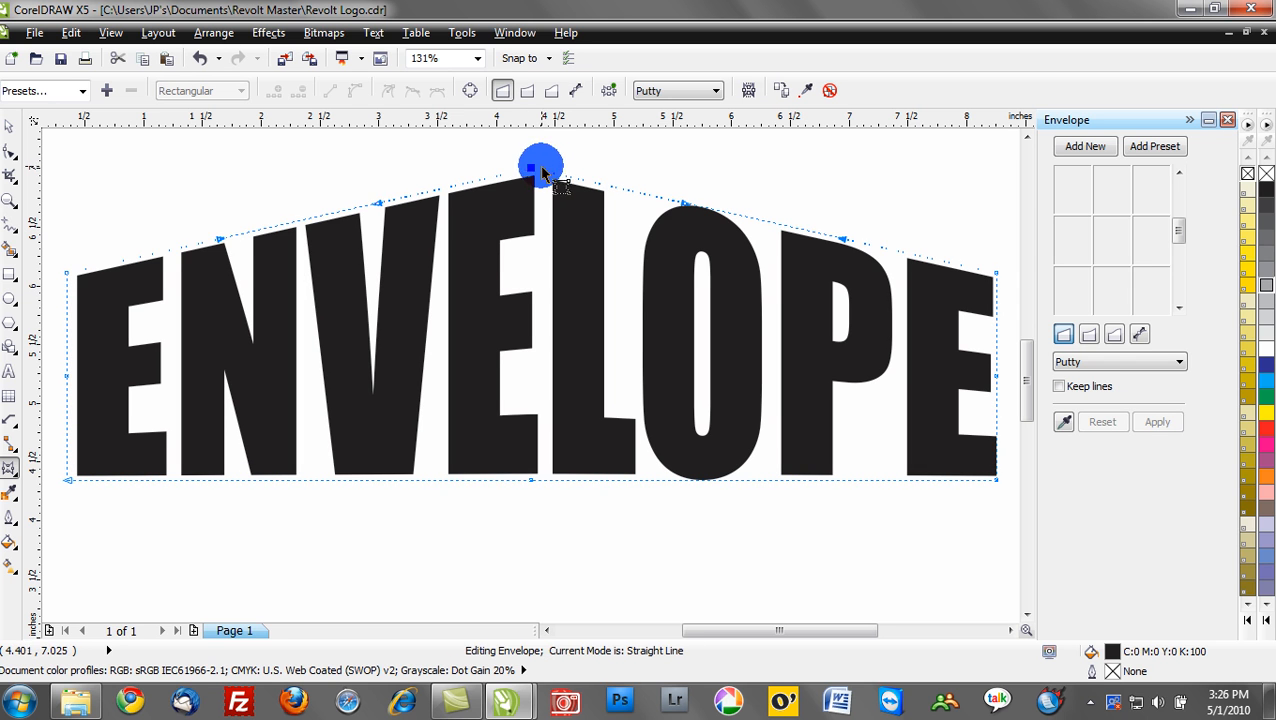
{"action": "left_click_drag", "start_coordinate": [540, 165], "coordinate": [560, 575]}
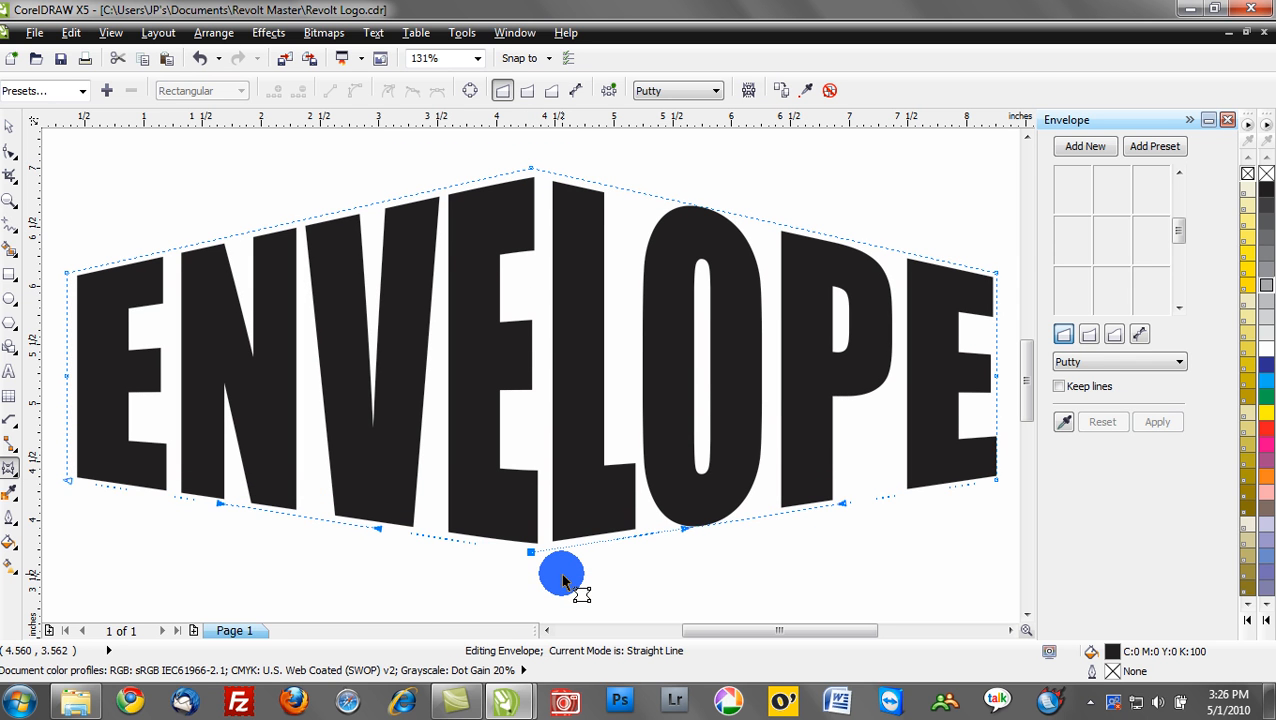
{"action": "left_click_drag", "start_coordinate": [560, 552], "coordinate": [530, 480]}
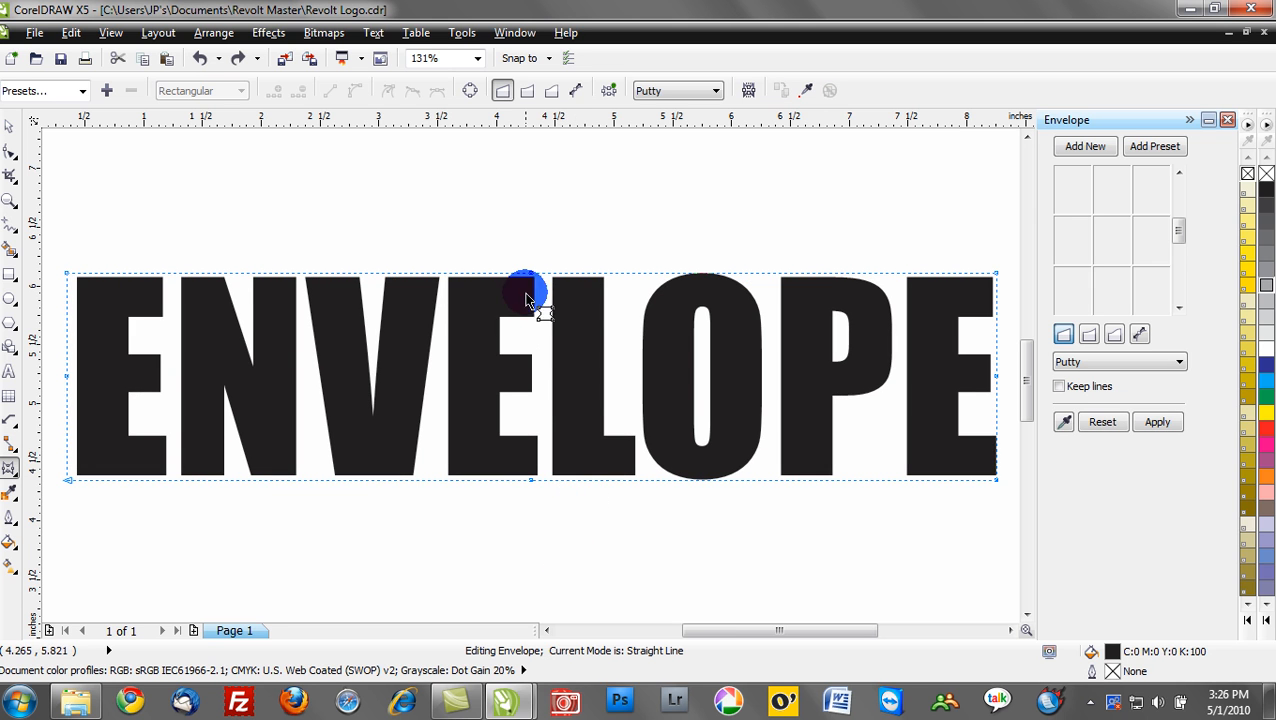
{"action": "left_click_drag", "start_coordinate": [528, 290], "coordinate": [533, 227]}
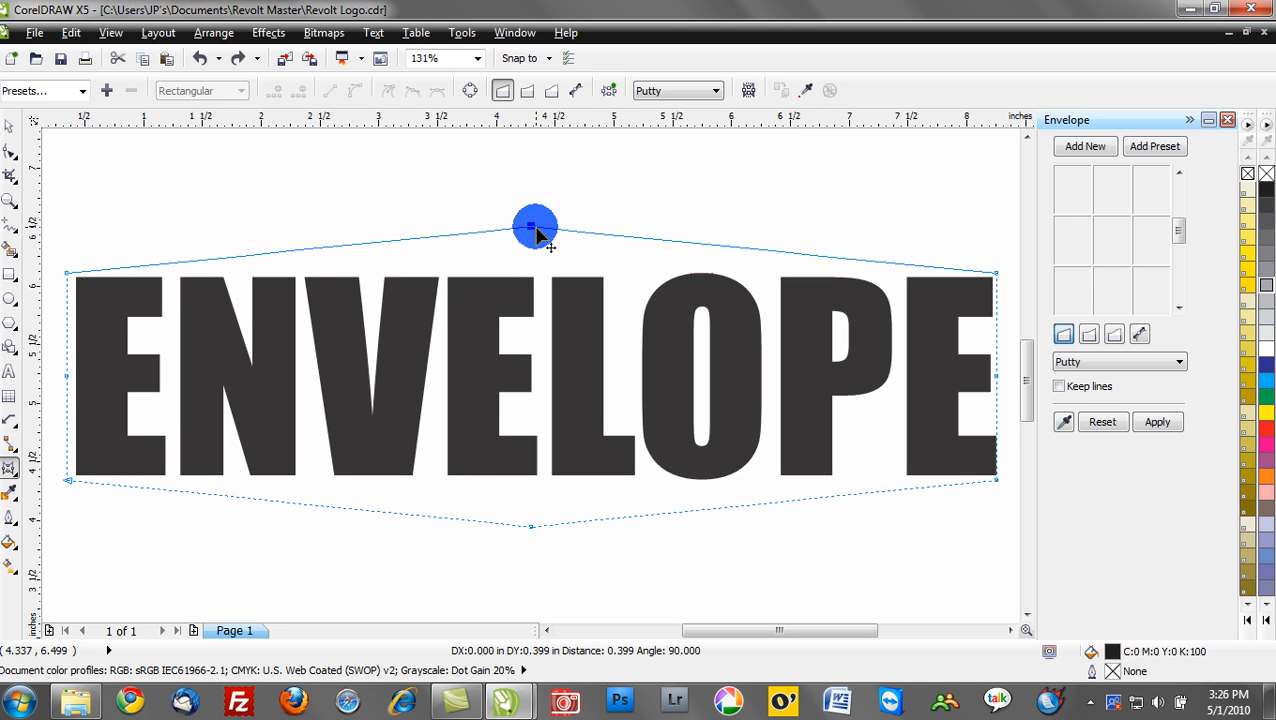
{"action": "left_click_drag", "start_coordinate": [535, 225], "coordinate": [531, 203]}
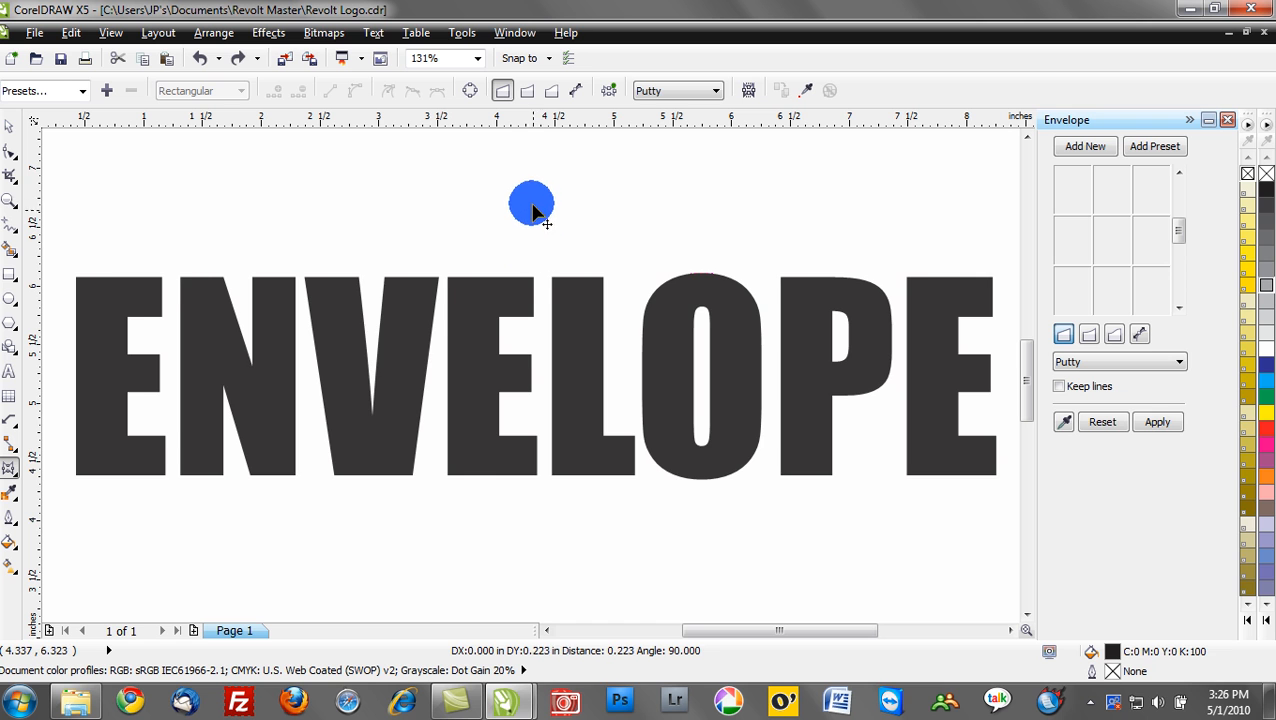
{"action": "left_click_drag", "start_coordinate": [531, 204], "coordinate": [536, 183]}
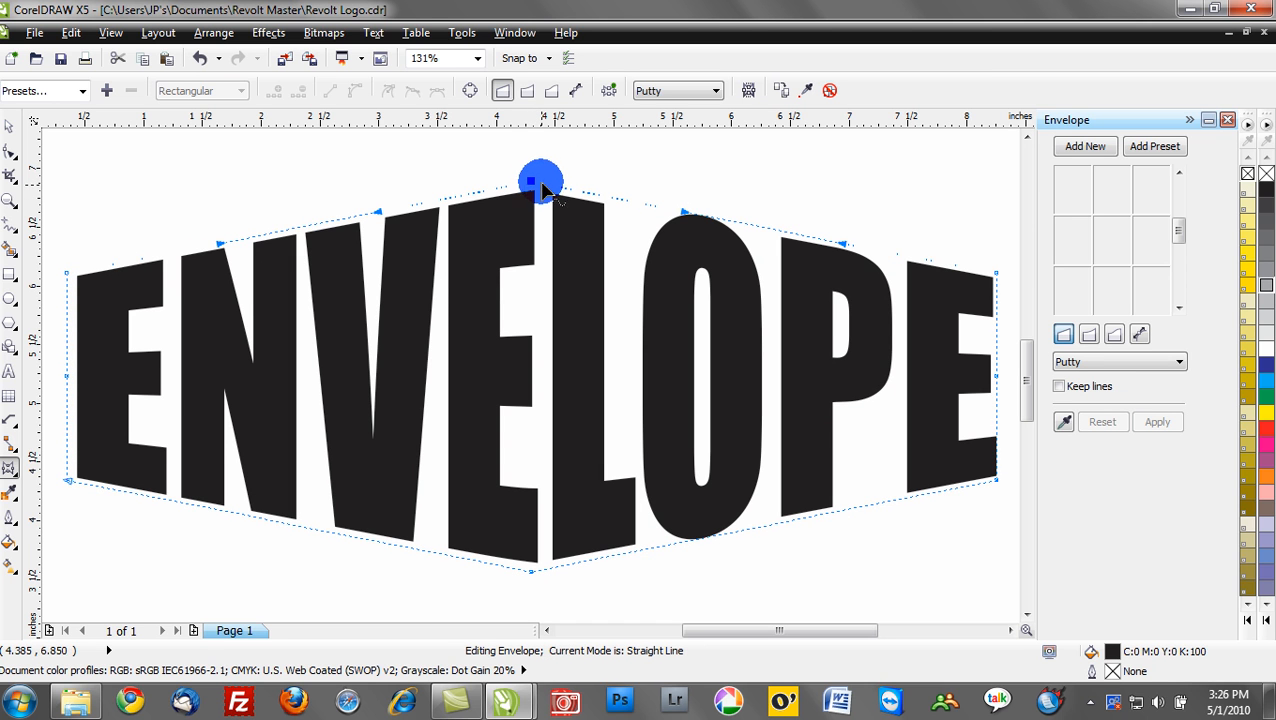
{"action": "left_click_drag", "start_coordinate": [542, 183], "coordinate": [540, 178]}
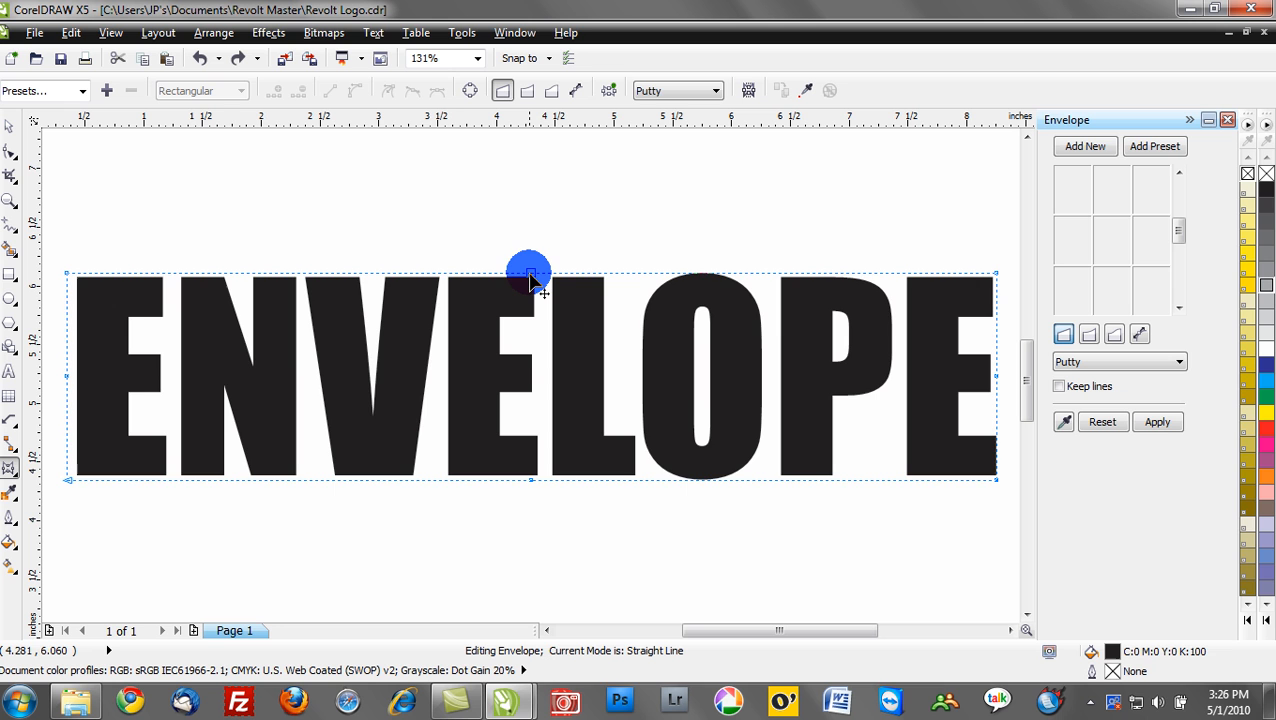
{"action": "left_click_drag", "start_coordinate": [530, 272], "coordinate": [530, 203]}
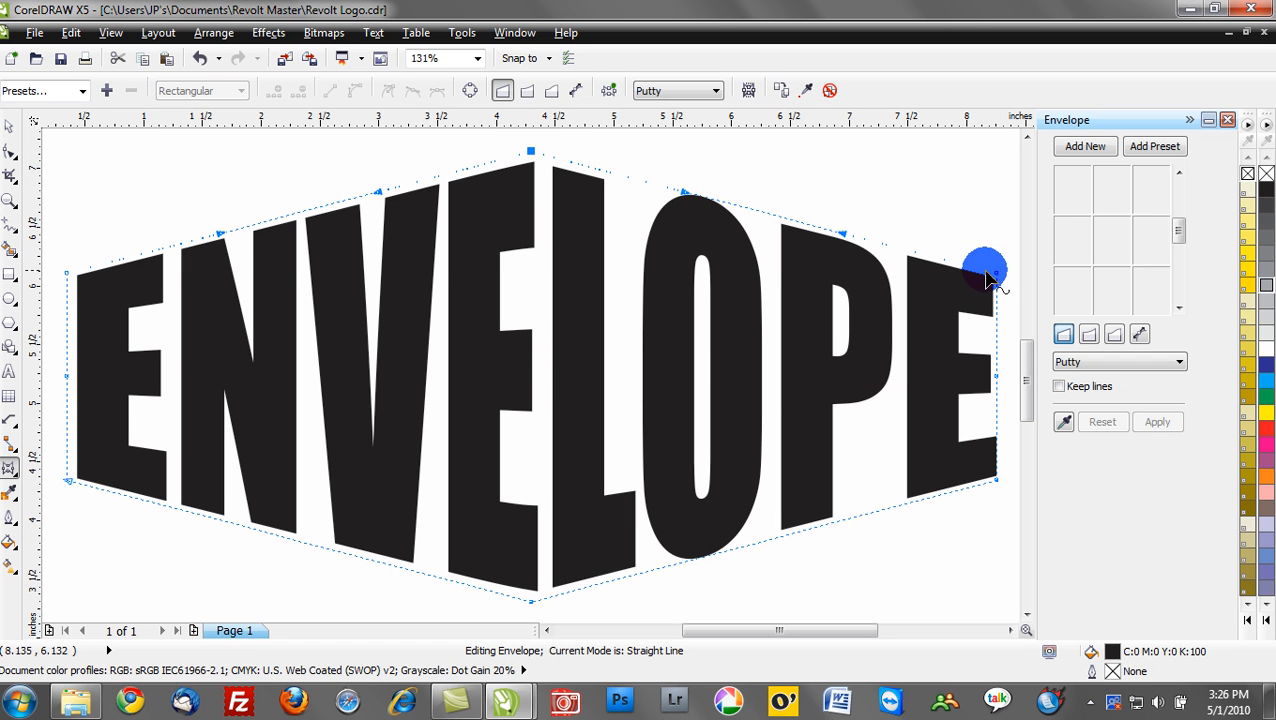
- Reset the envelope, then raise the top centre so ENVELOPE bends into an upward chevron
{"action": "left_click", "coordinate": [1102, 421]}
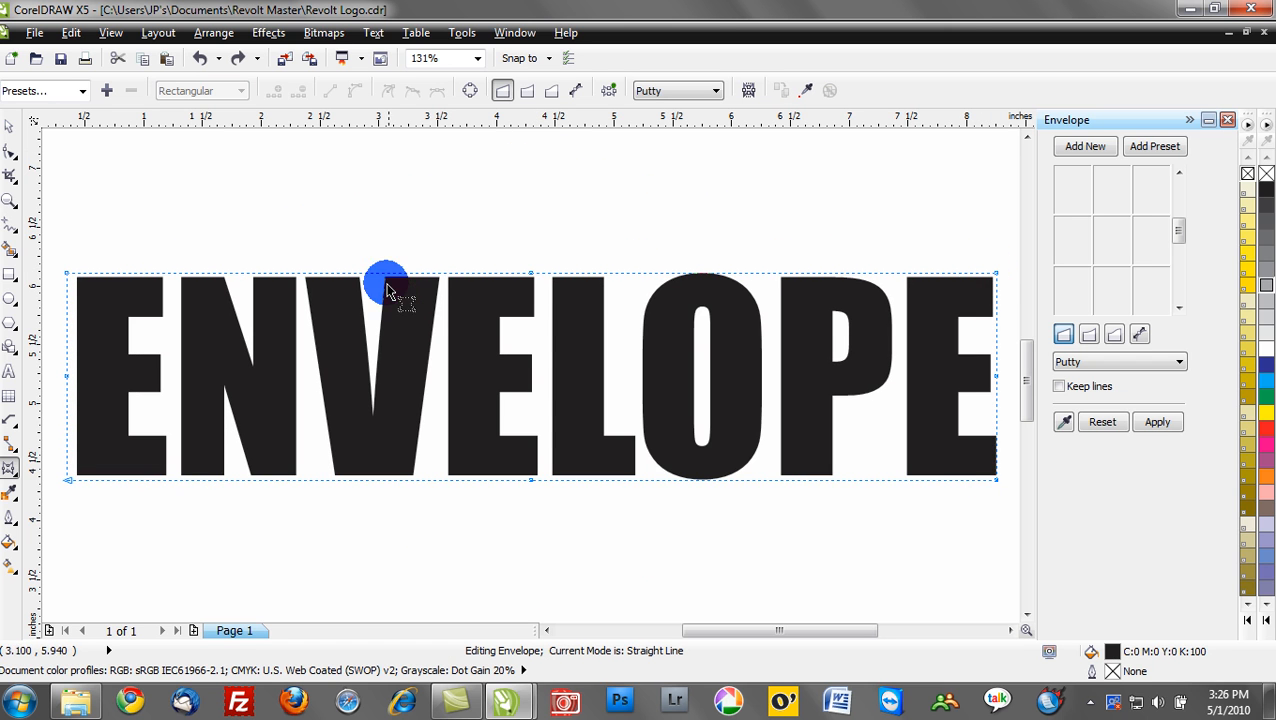
{"action": "left_click_drag", "start_coordinate": [387, 283], "coordinate": [547, 155]}
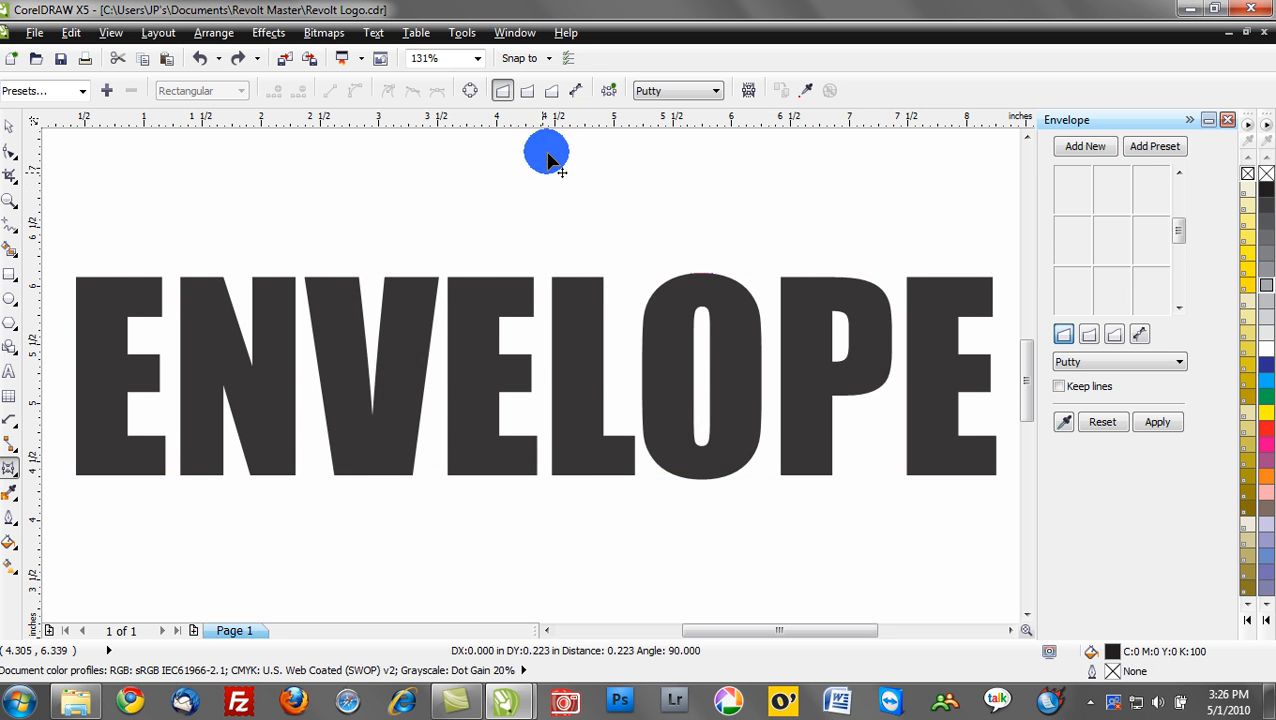
{"action": "left_click_drag", "start_coordinate": [546, 152], "coordinate": [530, 200]}
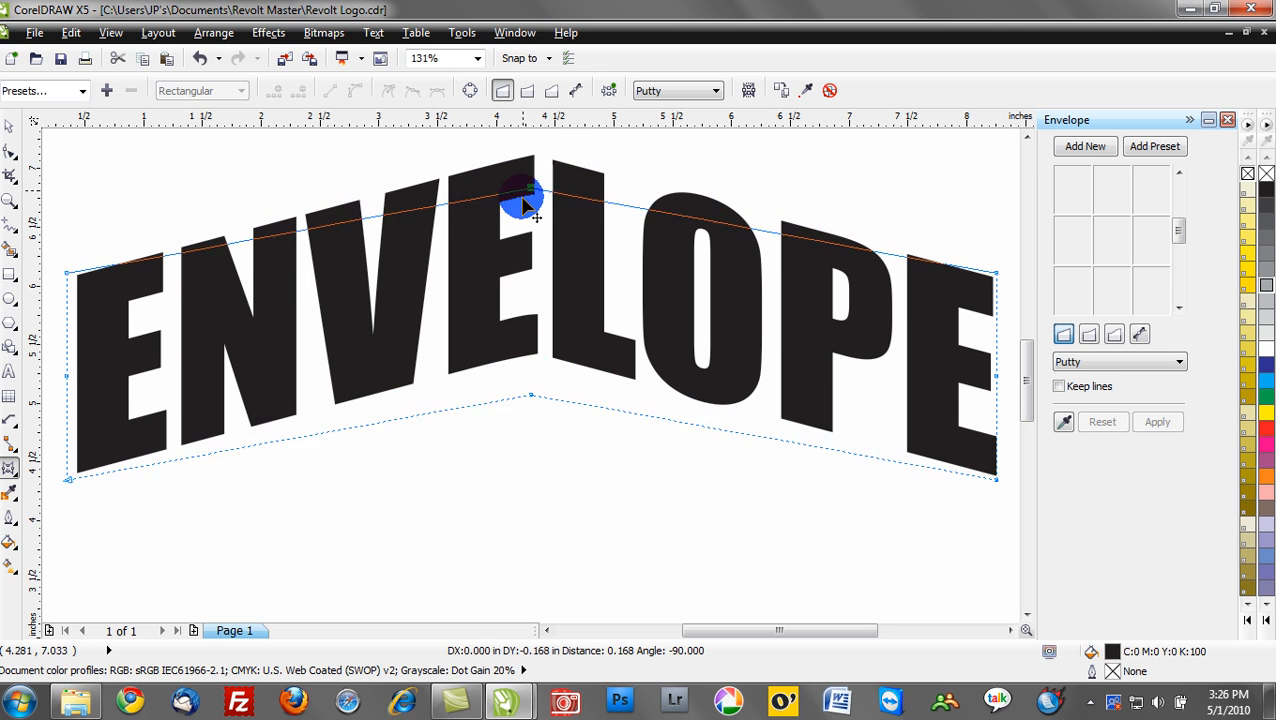
{"action": "left_click_drag", "start_coordinate": [528, 195], "coordinate": [538, 415]}
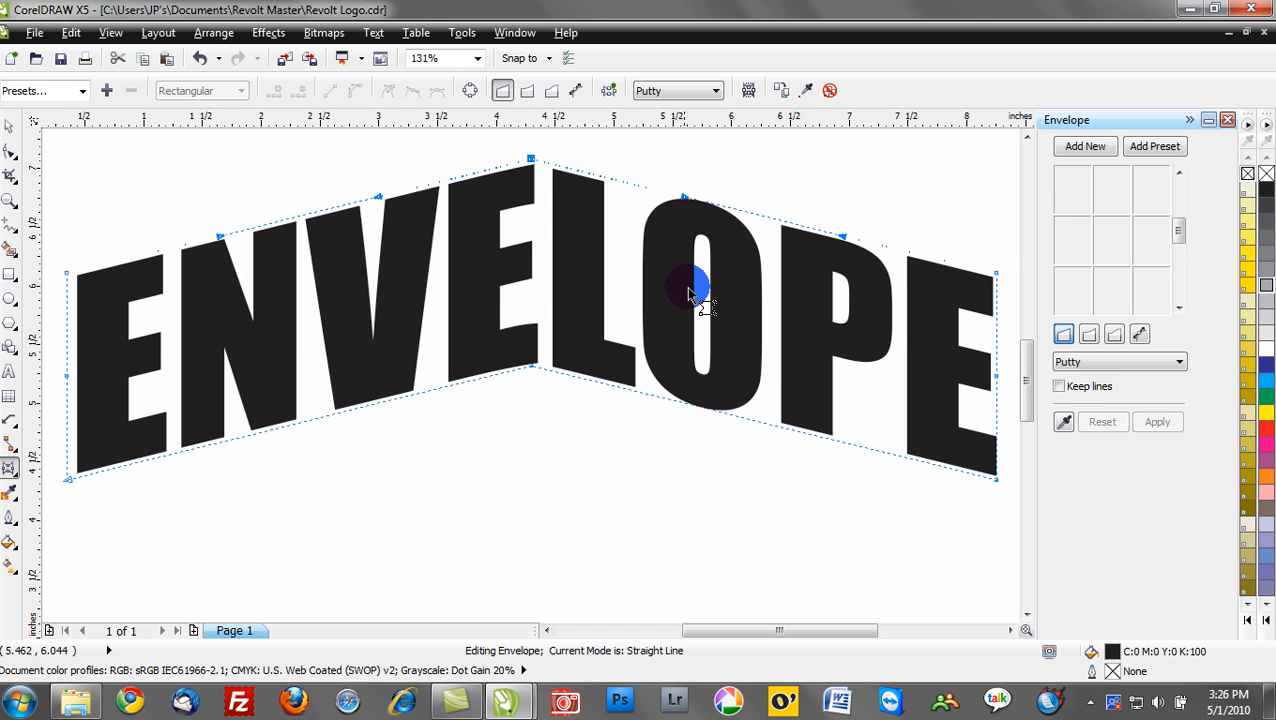
{"action": "left_click_drag", "start_coordinate": [695, 285], "coordinate": [705, 310]}
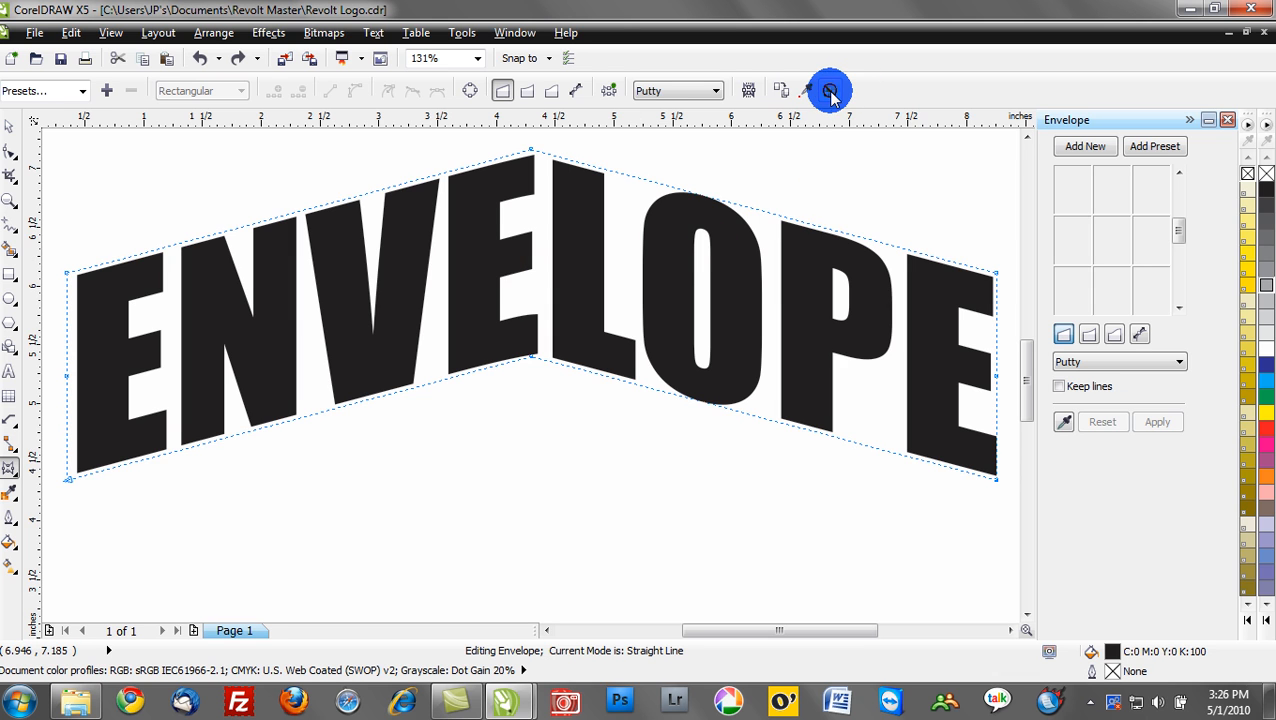
{"action": "mouse_move", "coordinate": [829, 91]}
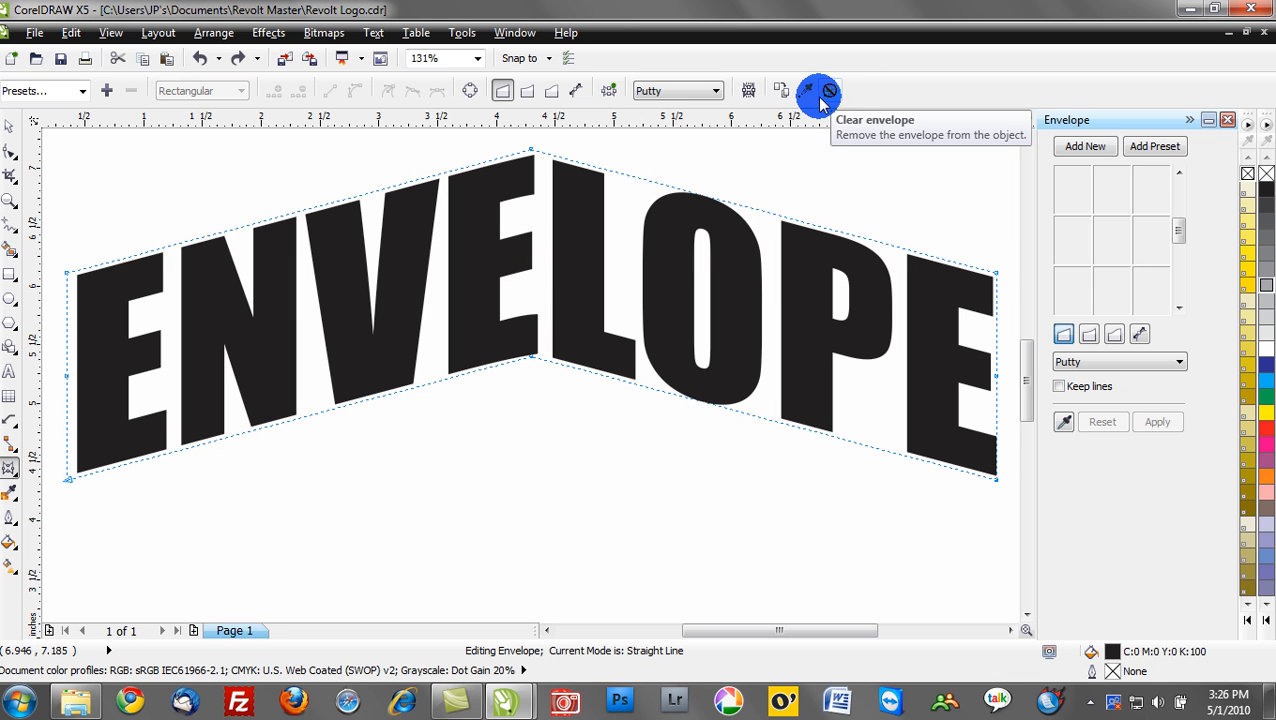
- Clear the envelope so ENVELOPE returns to flat lettering
{"action": "left_click", "coordinate": [830, 91]}
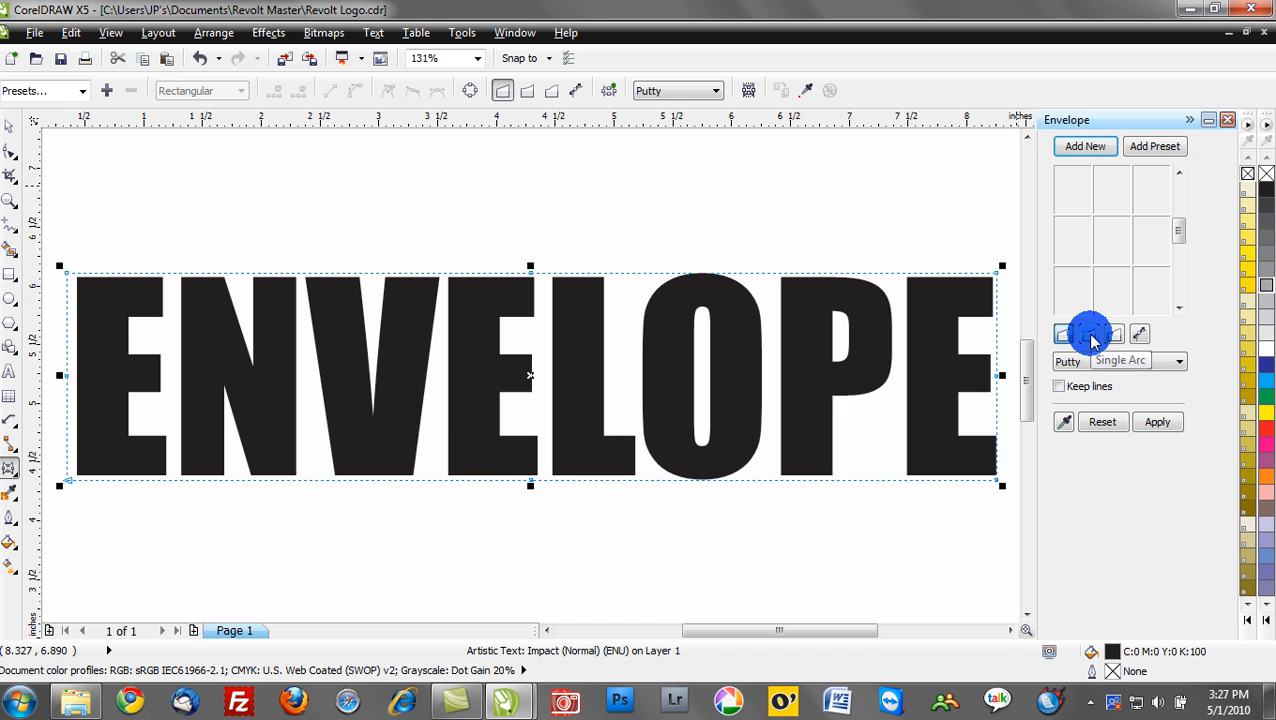
- In Single Arc mode, shape ENVELOPE into a smooth arch bowing upward top and bottom
{"action": "left_click", "coordinate": [1089, 334]}
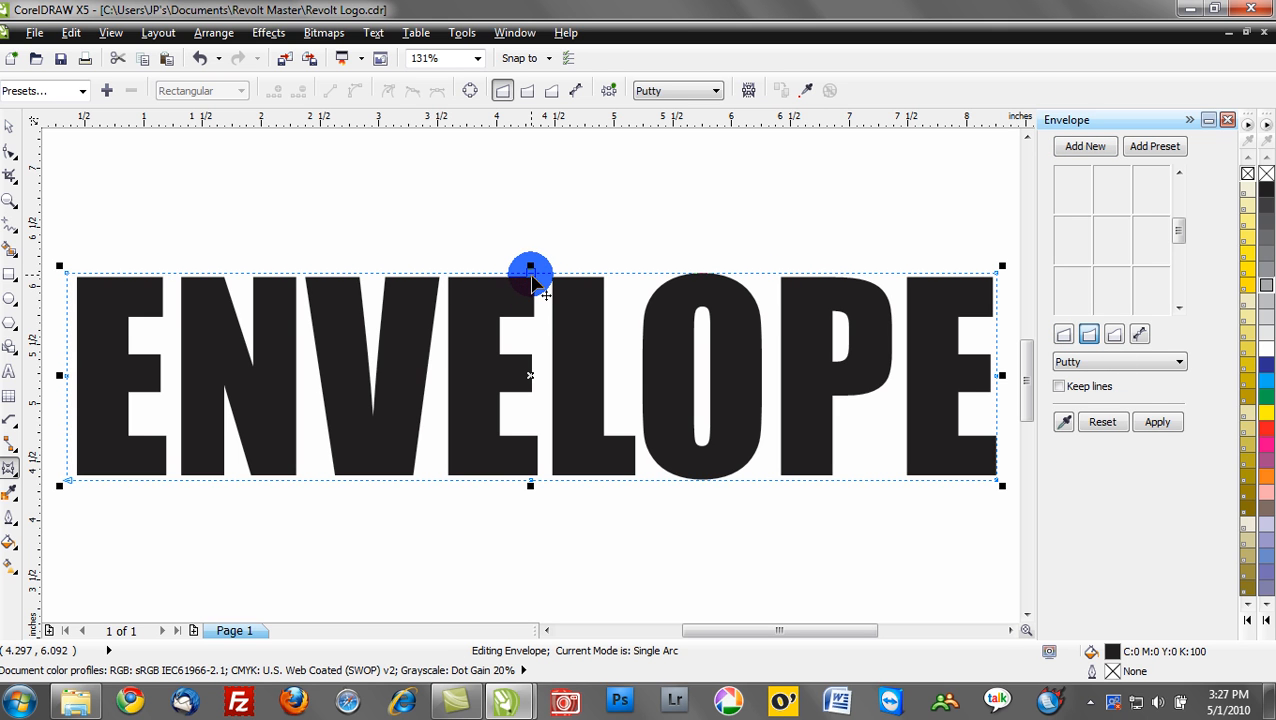
{"action": "left_click_drag", "start_coordinate": [530, 270], "coordinate": [548, 222]}
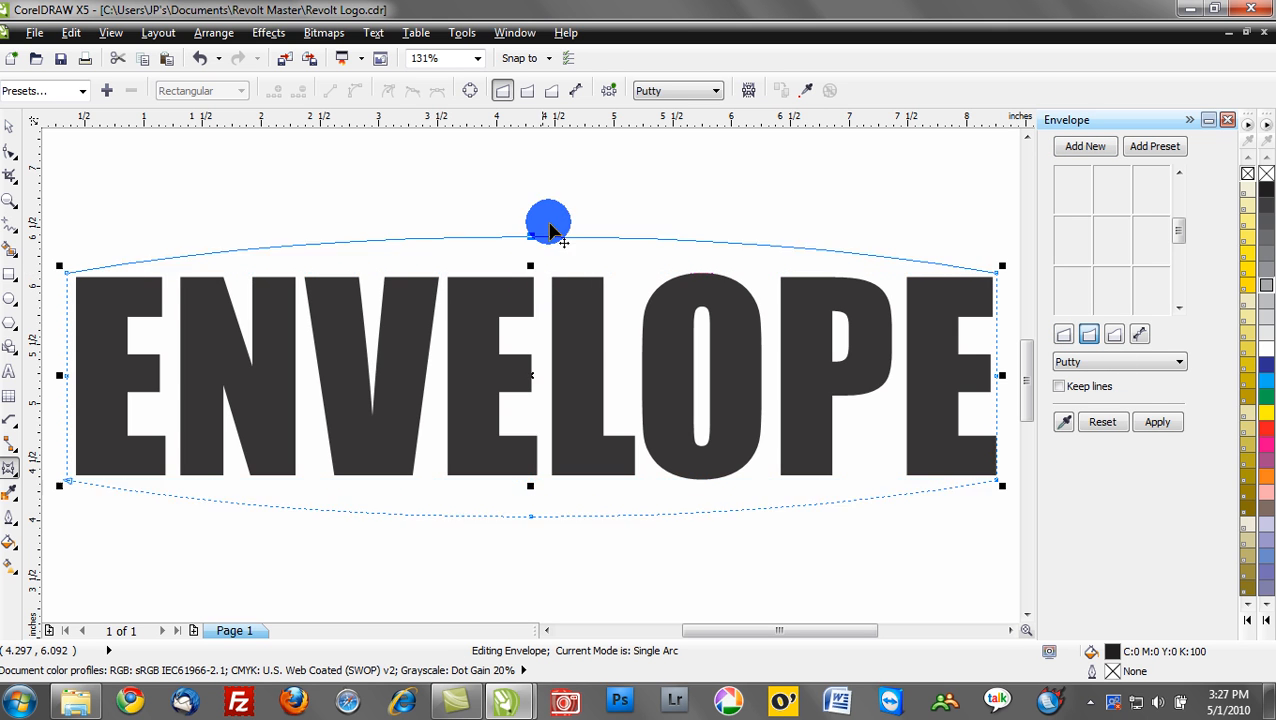
{"action": "left_click_drag", "start_coordinate": [548, 240], "coordinate": [540, 180]}
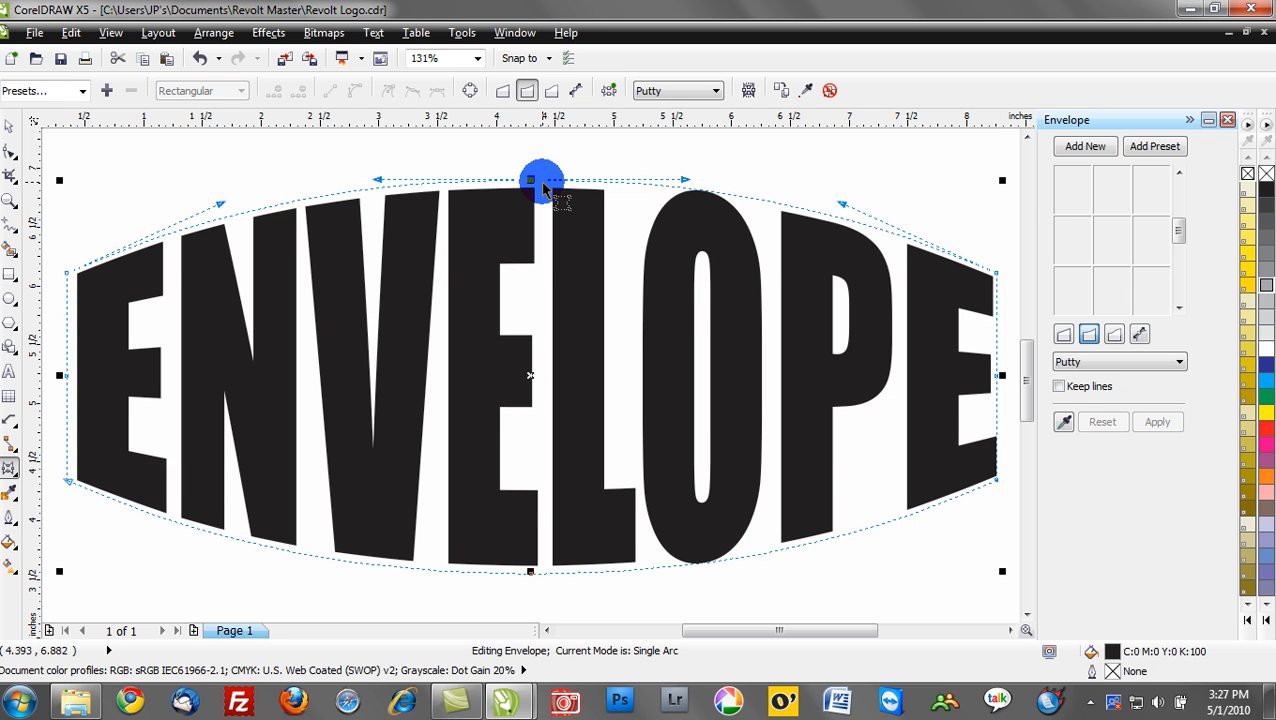
{"action": "left_click_drag", "start_coordinate": [540, 180], "coordinate": [530, 265]}
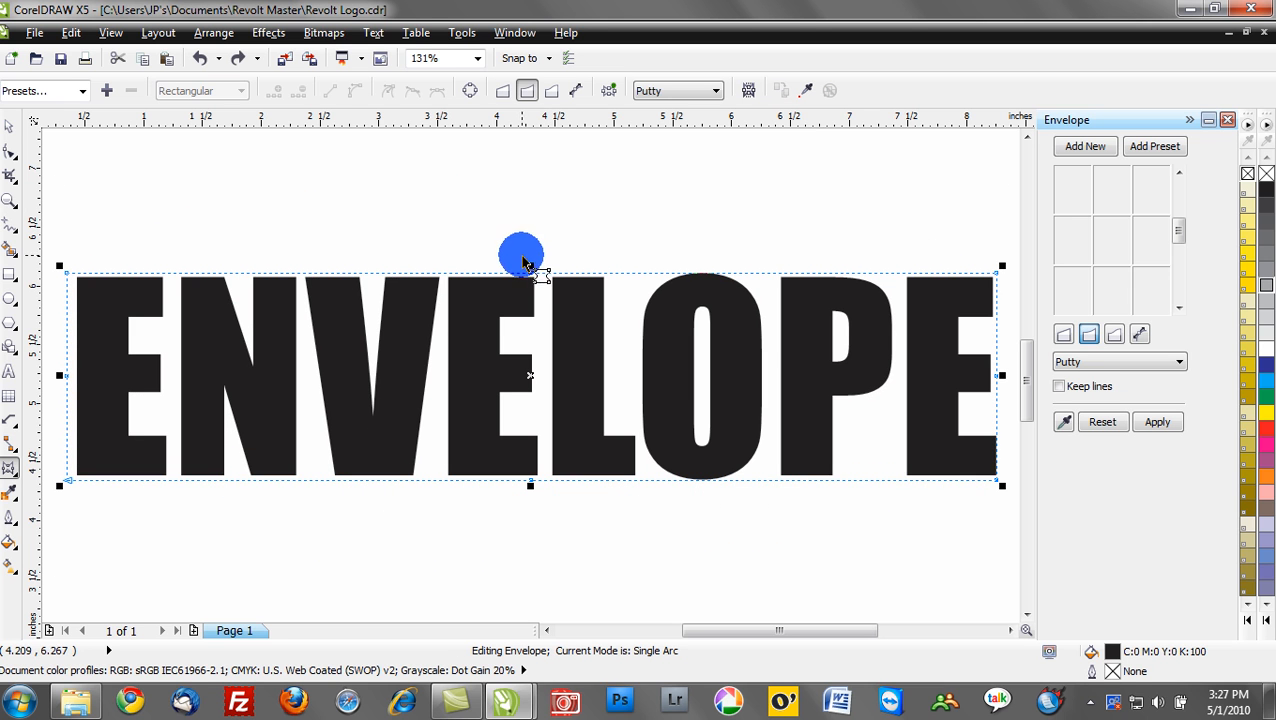
{"action": "left_click_drag", "start_coordinate": [520, 253], "coordinate": [530, 270]}
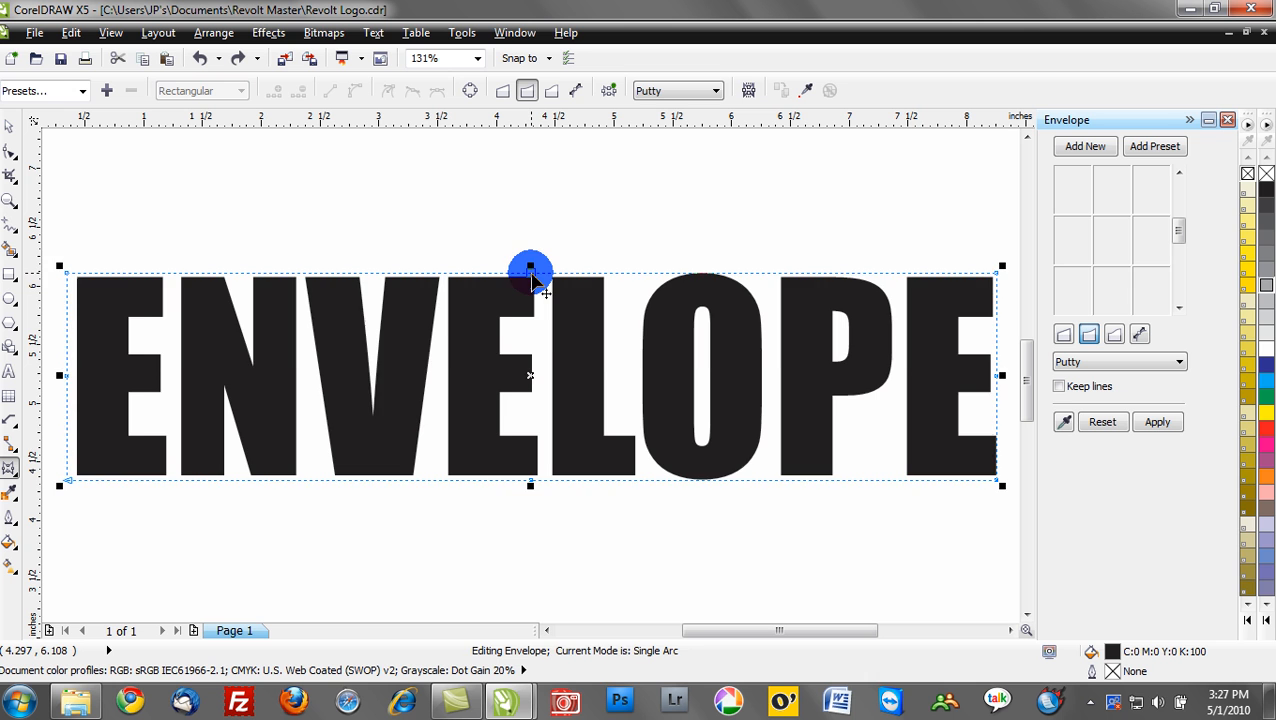
{"action": "left_click_drag", "start_coordinate": [530, 270], "coordinate": [547, 305]}
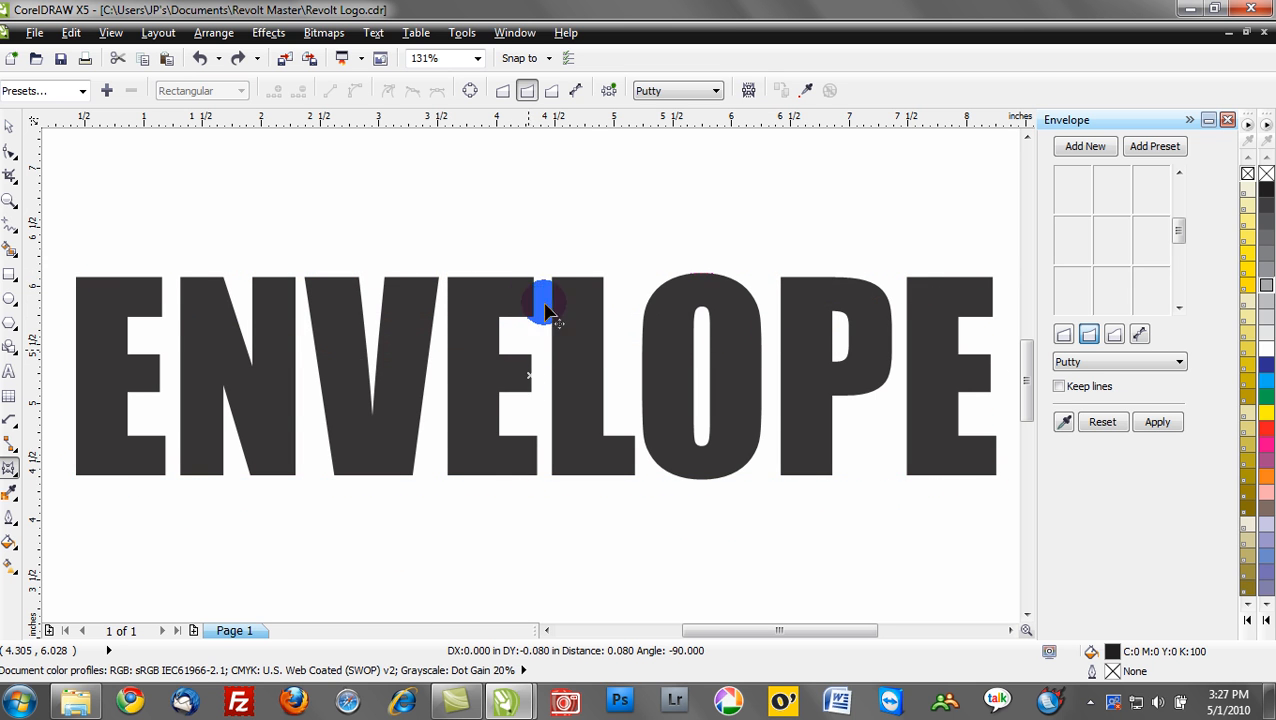
{"action": "left_click_drag", "start_coordinate": [545, 300], "coordinate": [615, 360]}
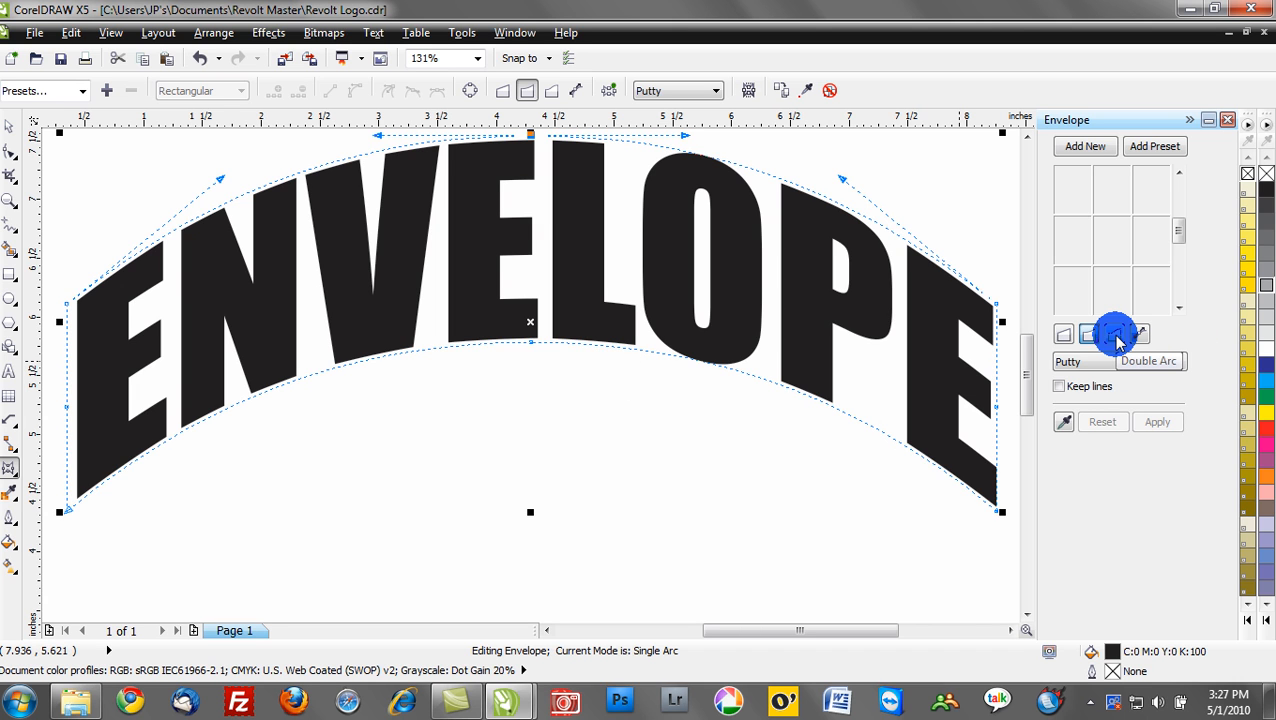
- Try a Double Arc wave on the top centre, then return ENVELOPE to flat straight-line editing
{"action": "left_click", "coordinate": [1102, 421]}
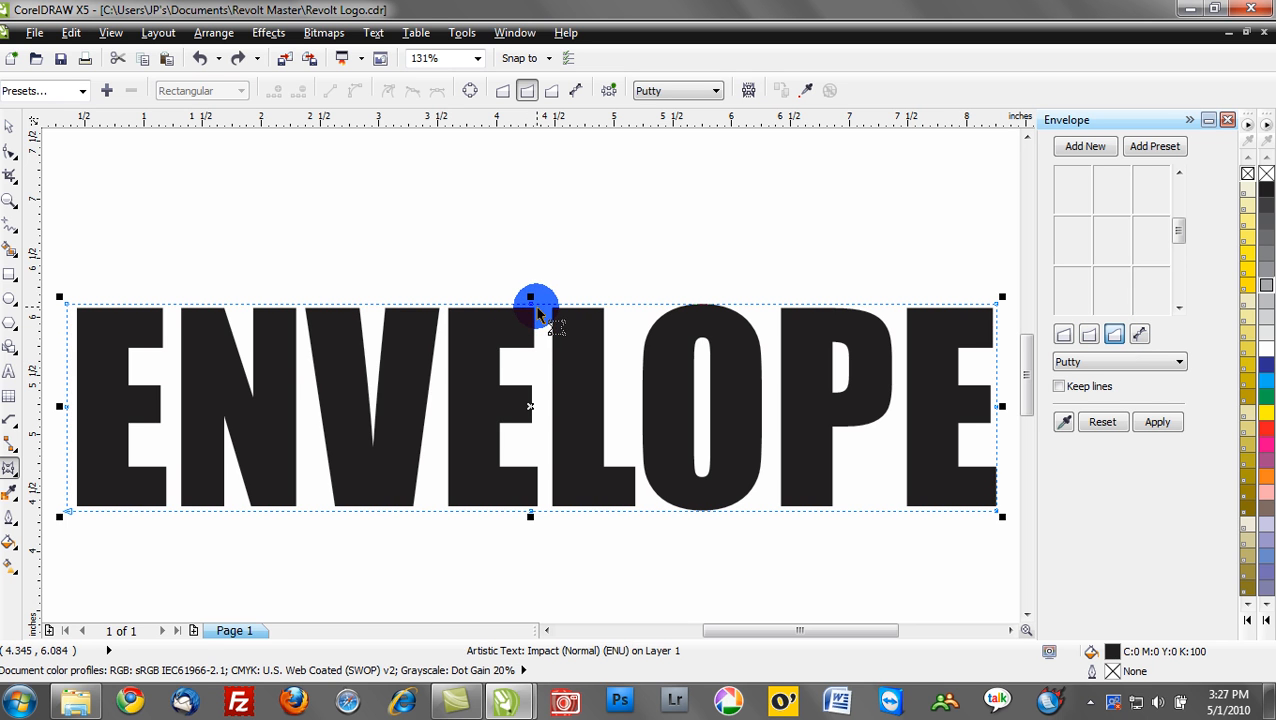
{"action": "left_click_drag", "start_coordinate": [530, 302], "coordinate": [560, 172]}
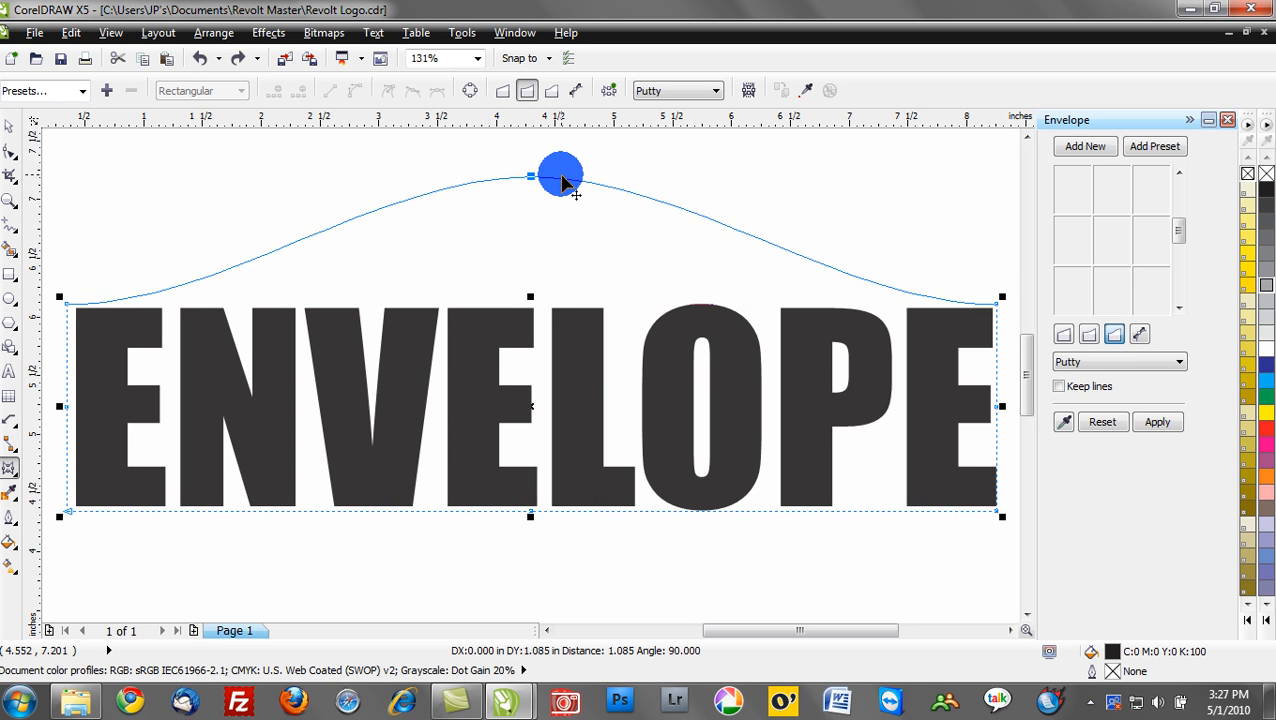
{"action": "left_click_drag", "start_coordinate": [560, 173], "coordinate": [535, 238]}
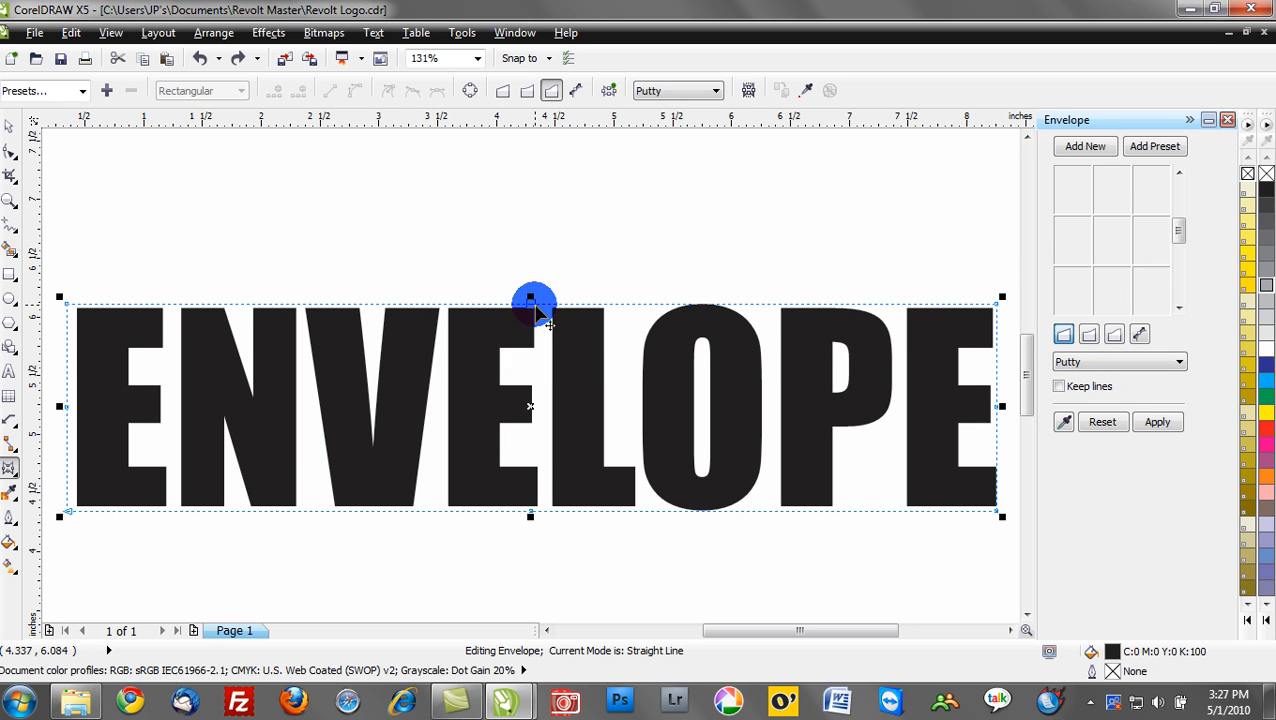
- Peak the top centre into a straight-line chevron, finish the edit and deselect the text
{"action": "left_click_drag", "start_coordinate": [533, 302], "coordinate": [540, 205]}
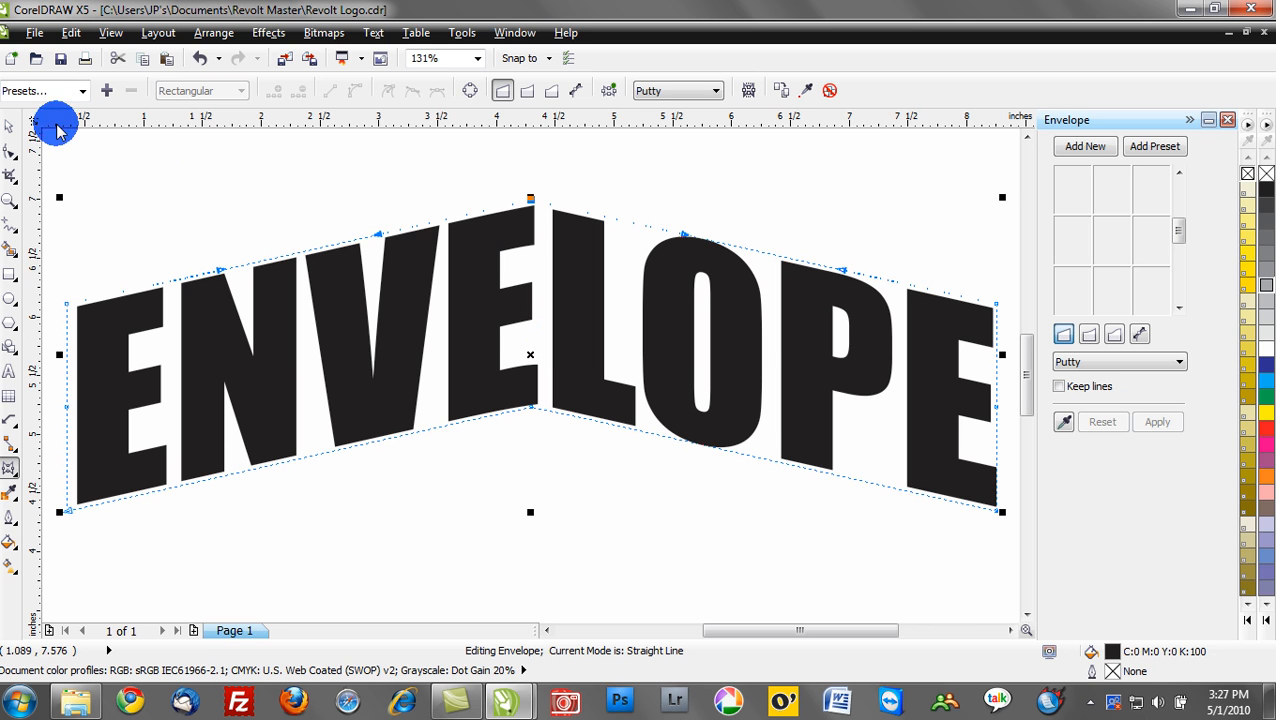
{"action": "left_click", "coordinate": [10, 127]}
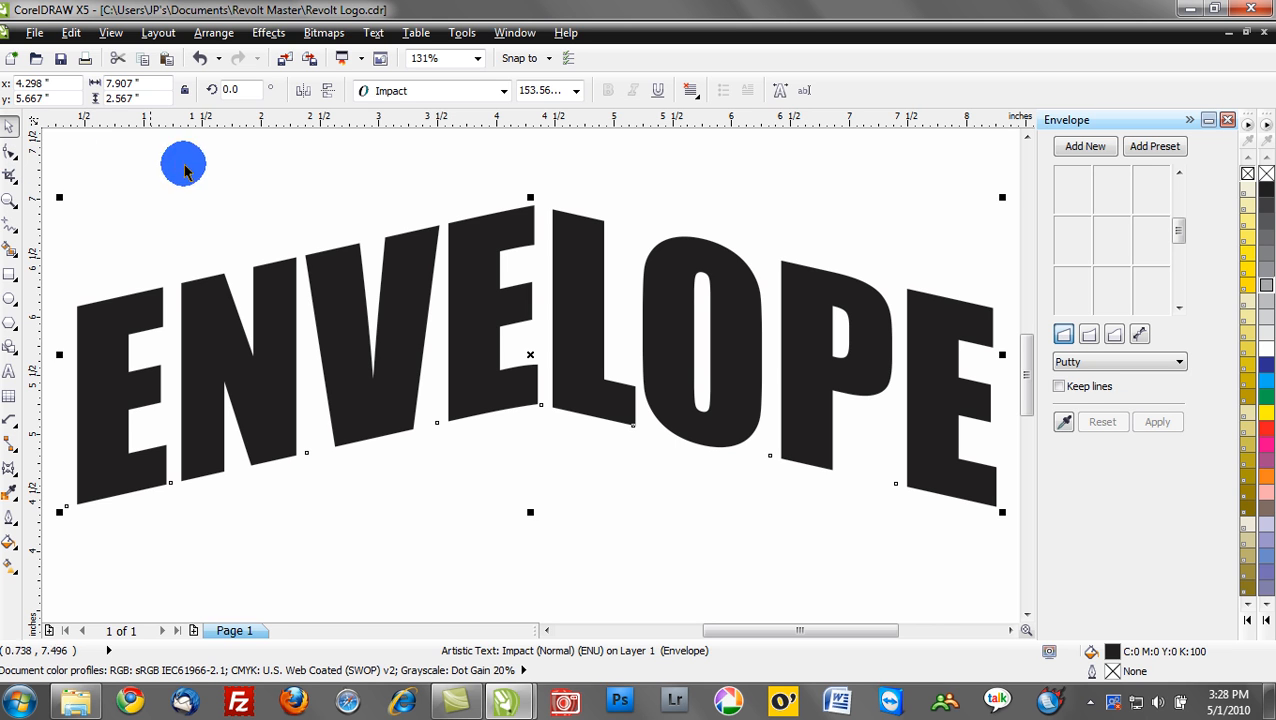
{"action": "left_click", "coordinate": [280, 170]}
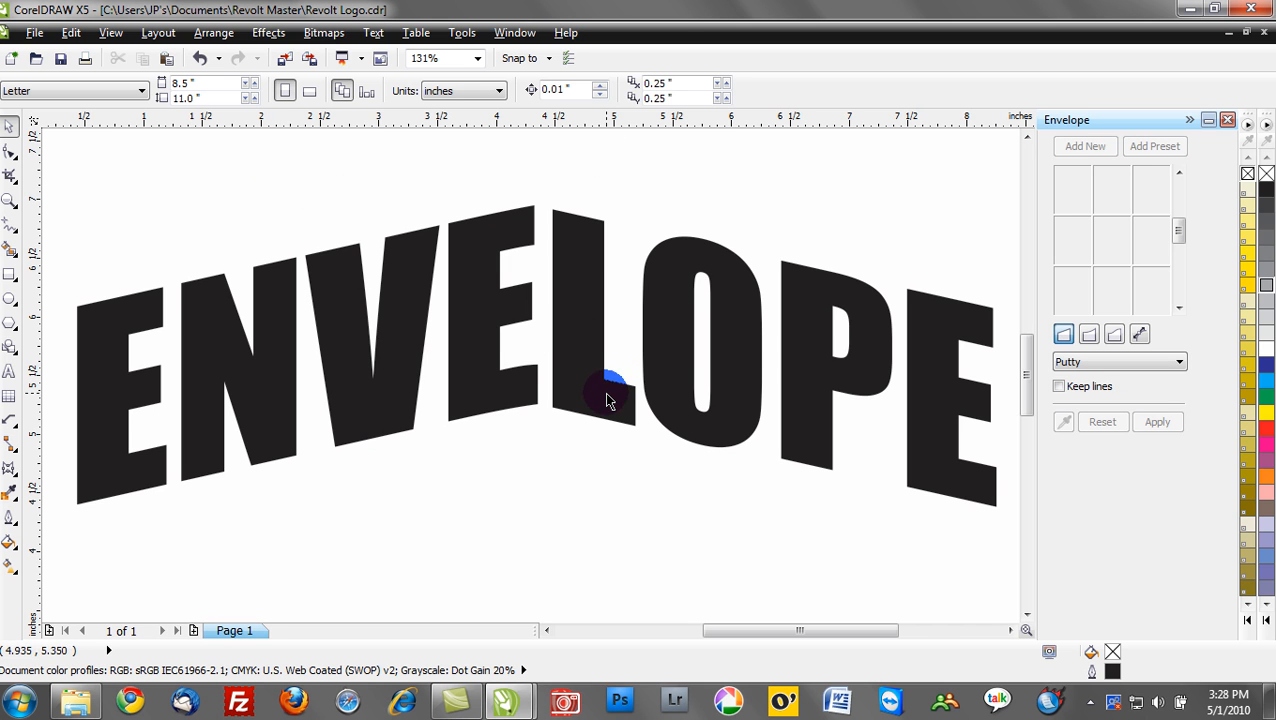
- Reselect ENVELOPE, reopen its envelope and set the mapping mode to Putty
{"action": "left_click", "coordinate": [605, 390]}
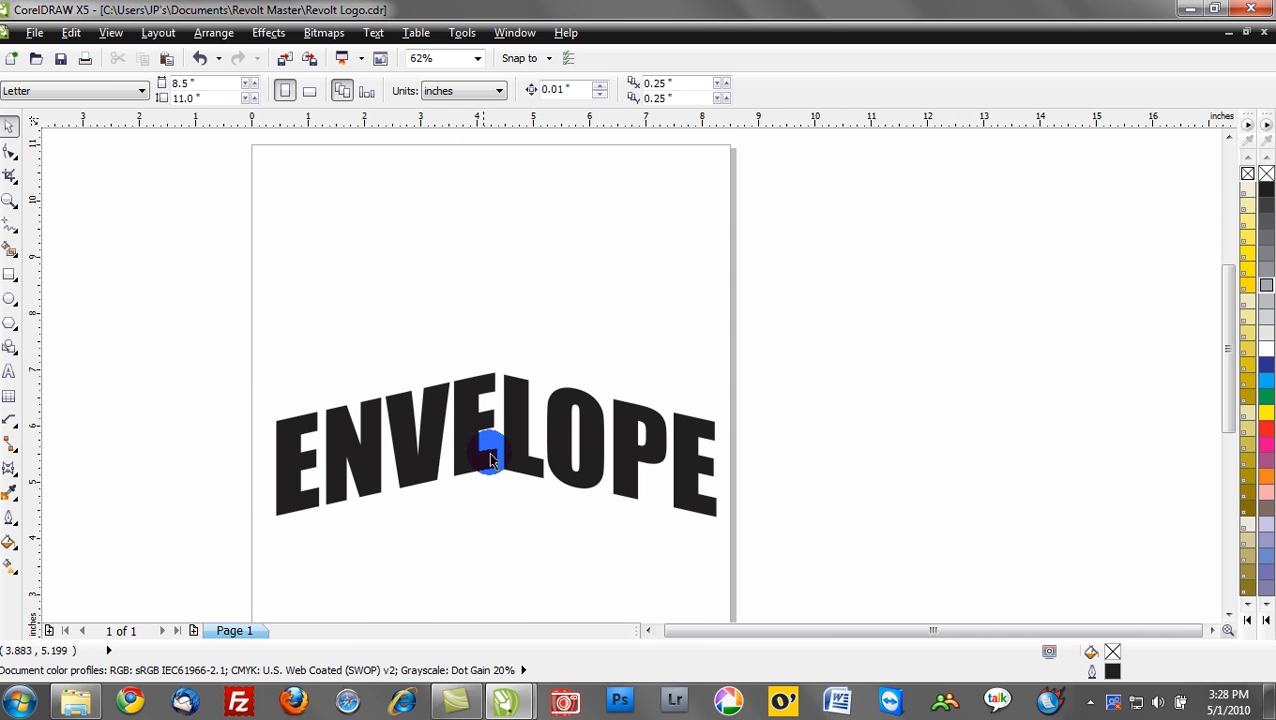
{"action": "left_click", "coordinate": [490, 452]}
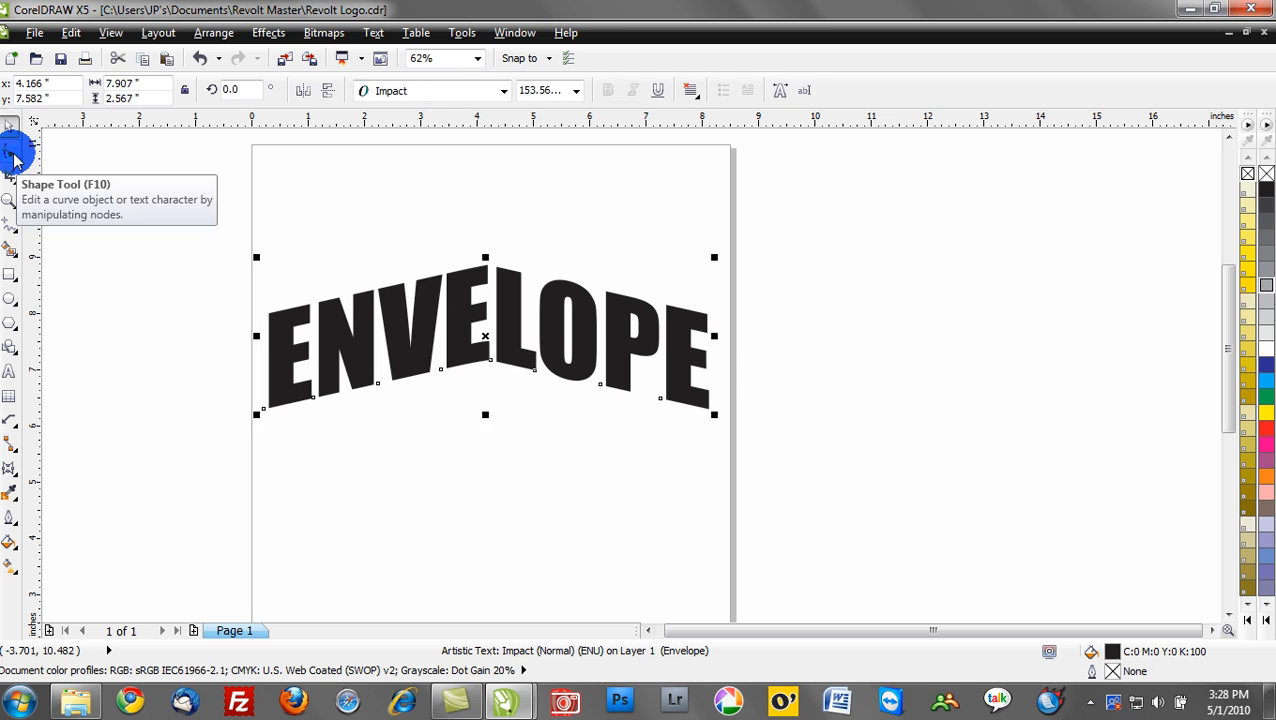
{"action": "left_click", "coordinate": [15, 155]}
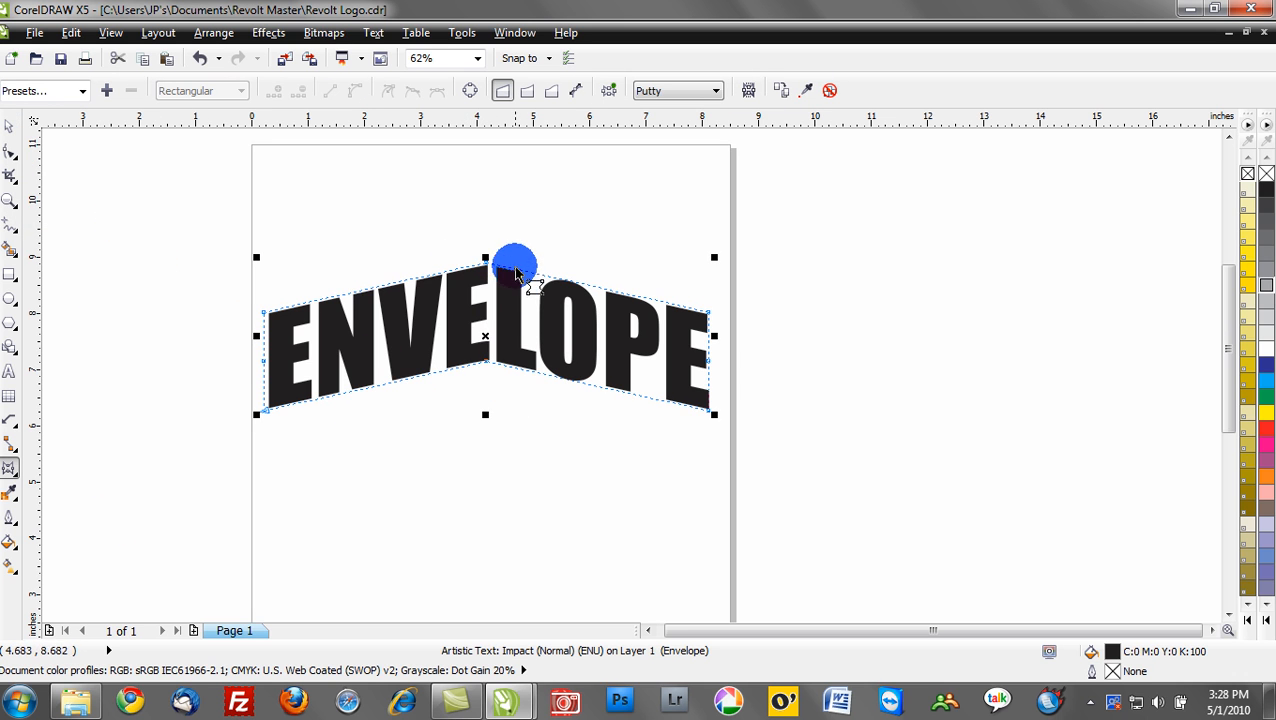
{"action": "left_click", "coordinate": [714, 90]}
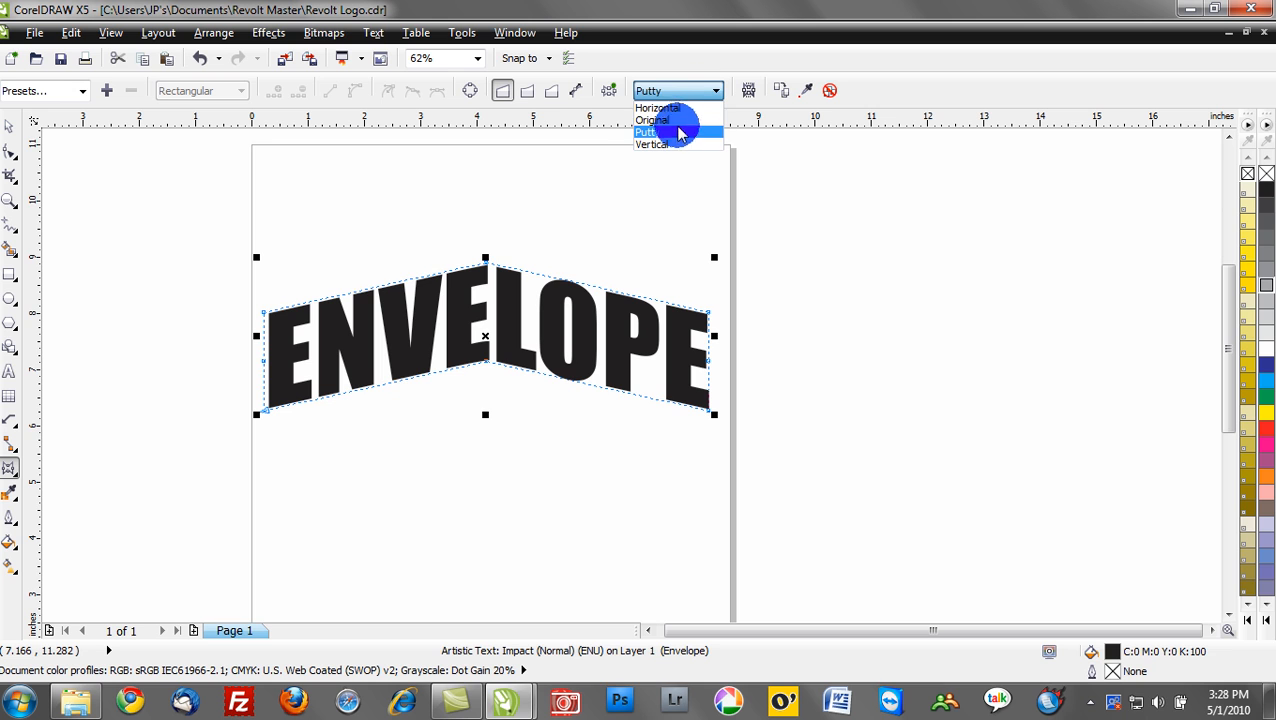
{"action": "left_click", "coordinate": [648, 132]}
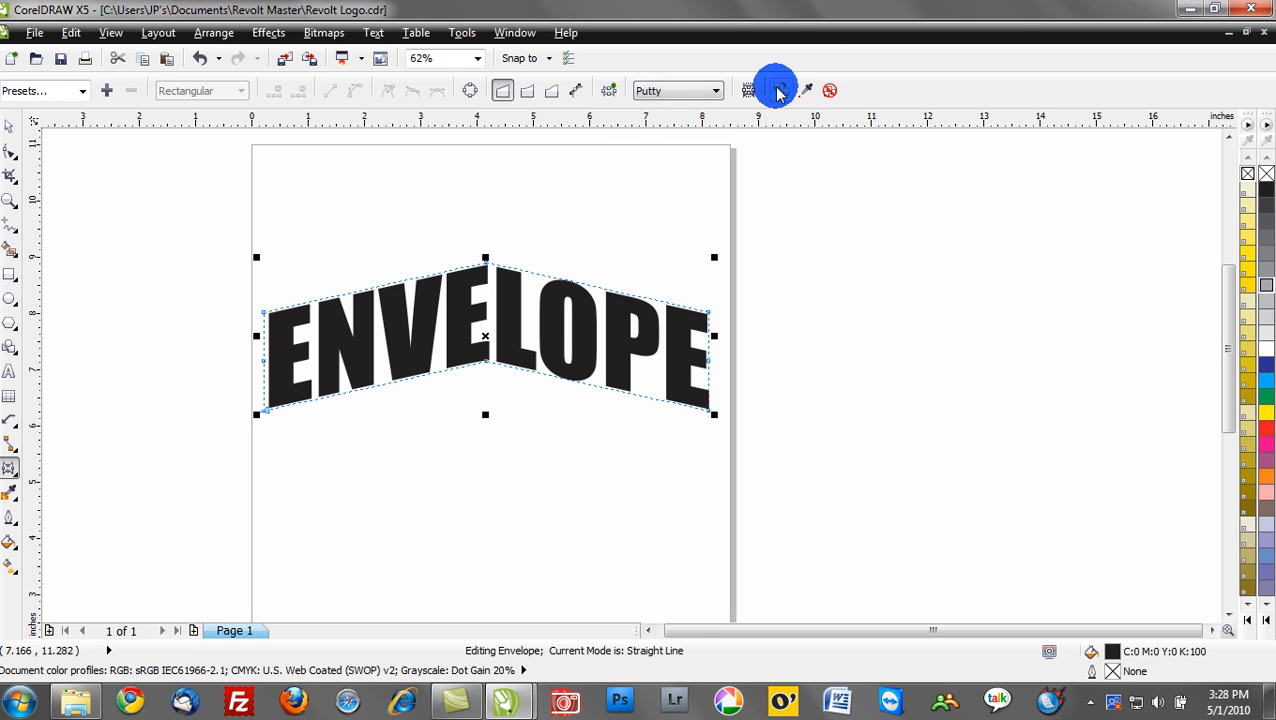
{"action": "mouse_move", "coordinate": [776, 90]}
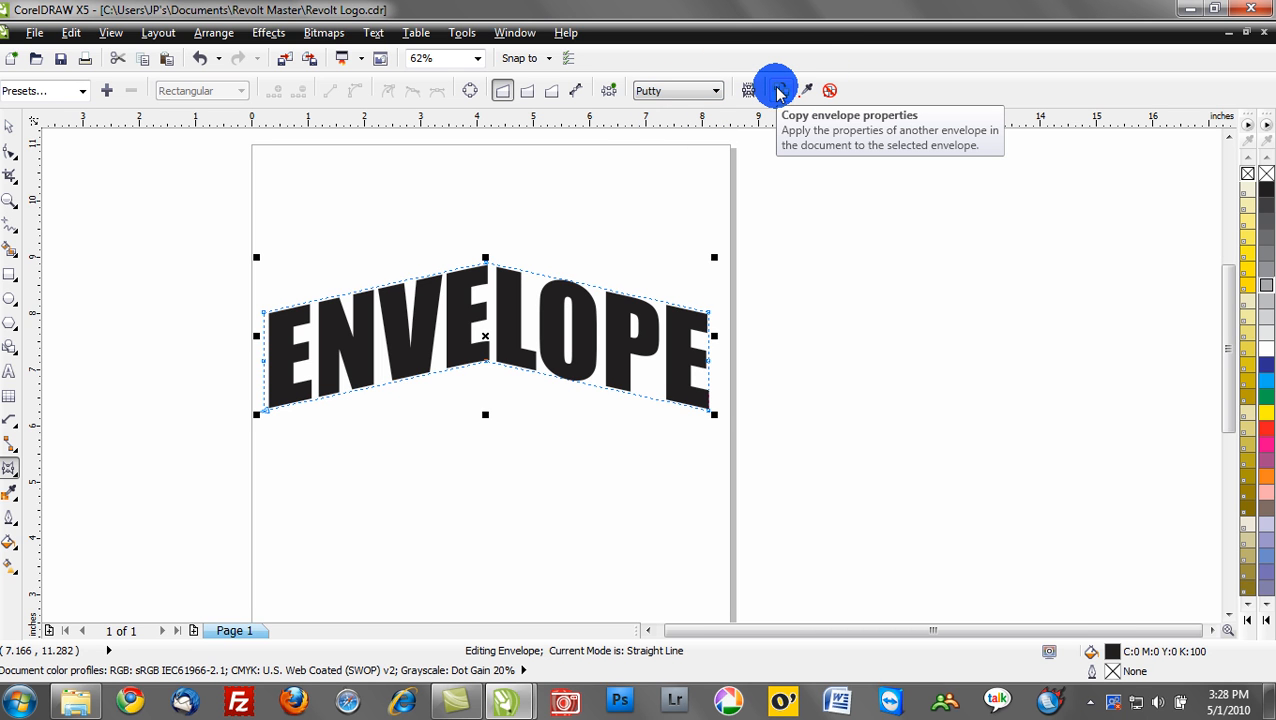
{"action": "mouse_move", "coordinate": [778, 90]}
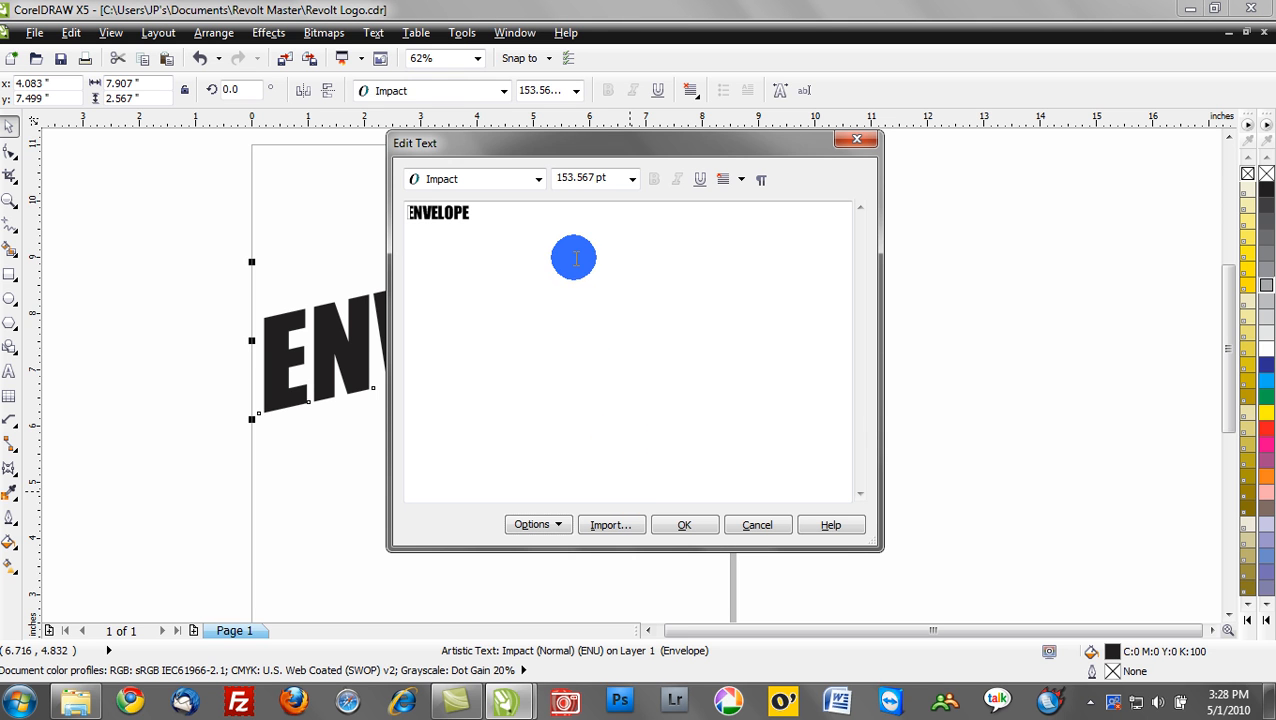
- Change the enveloped word ENVELOPE to WASHINGTON in Edit Text, keeping the chevron distortion
{"action": "left_click_drag", "start_coordinate": [636, 143], "coordinate": [880, 148]}
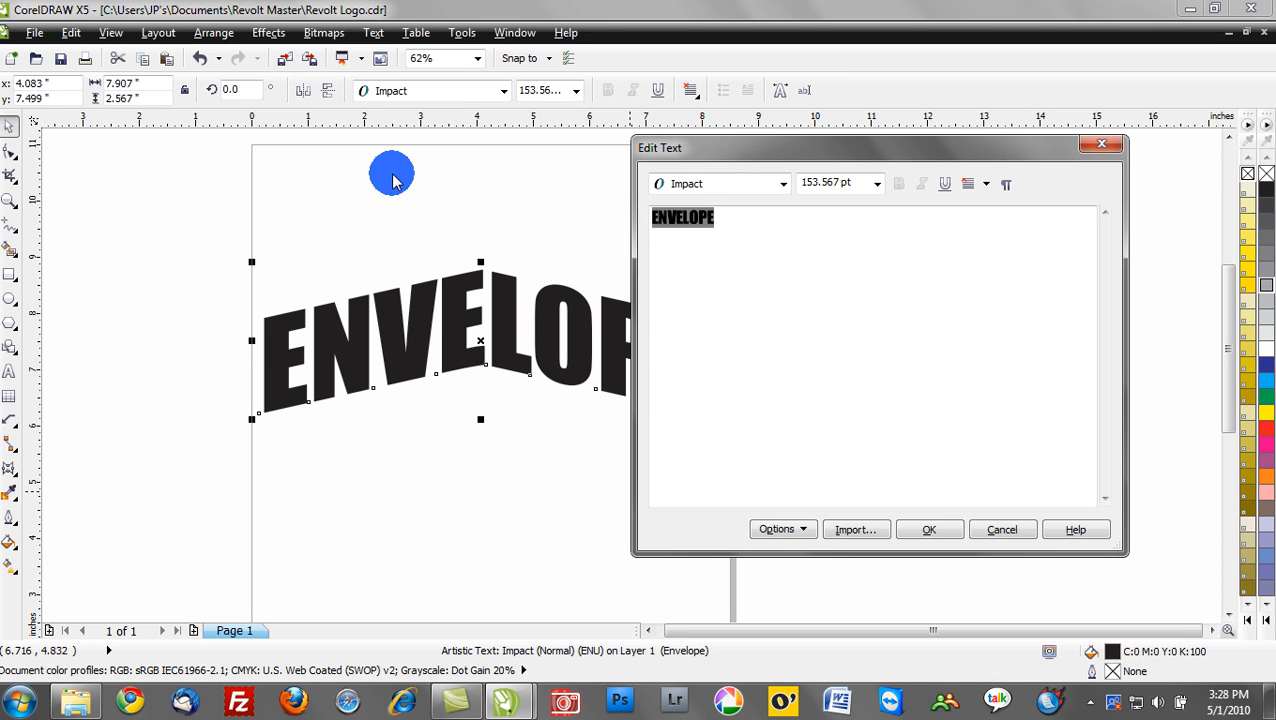
{"action": "type", "text": "W"}
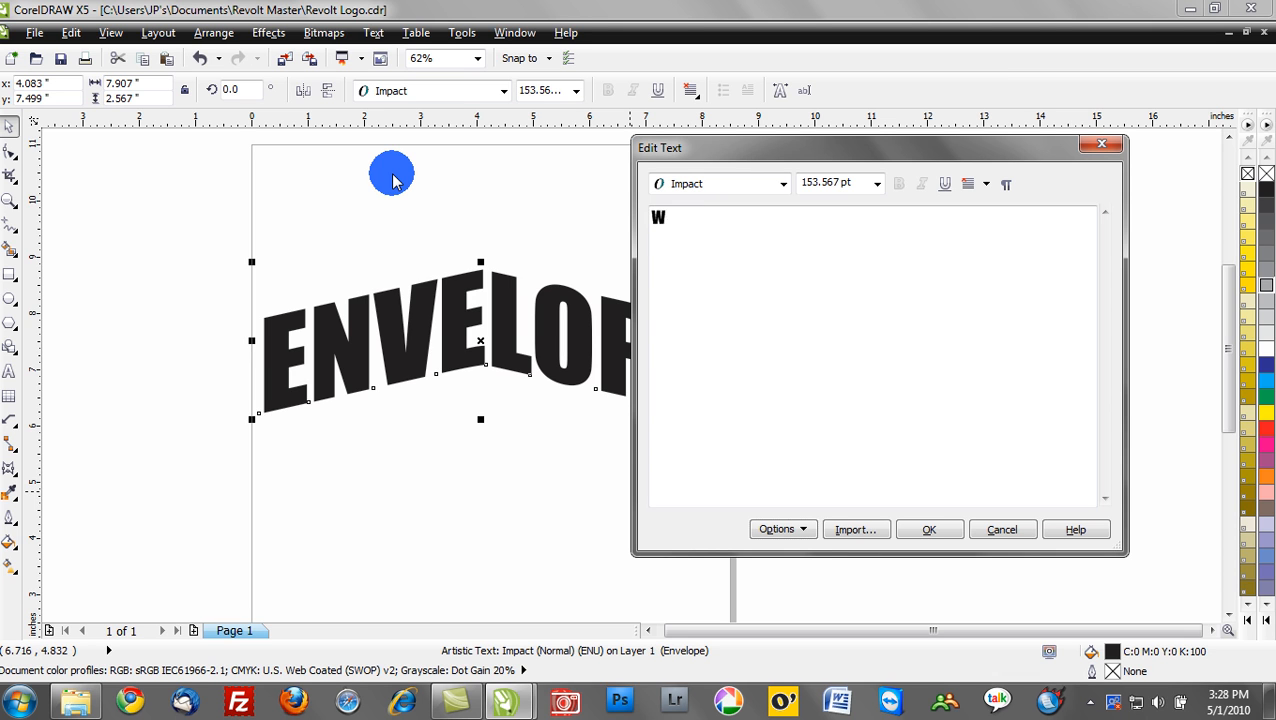
{"action": "type", "text": "ASHINGTON"}
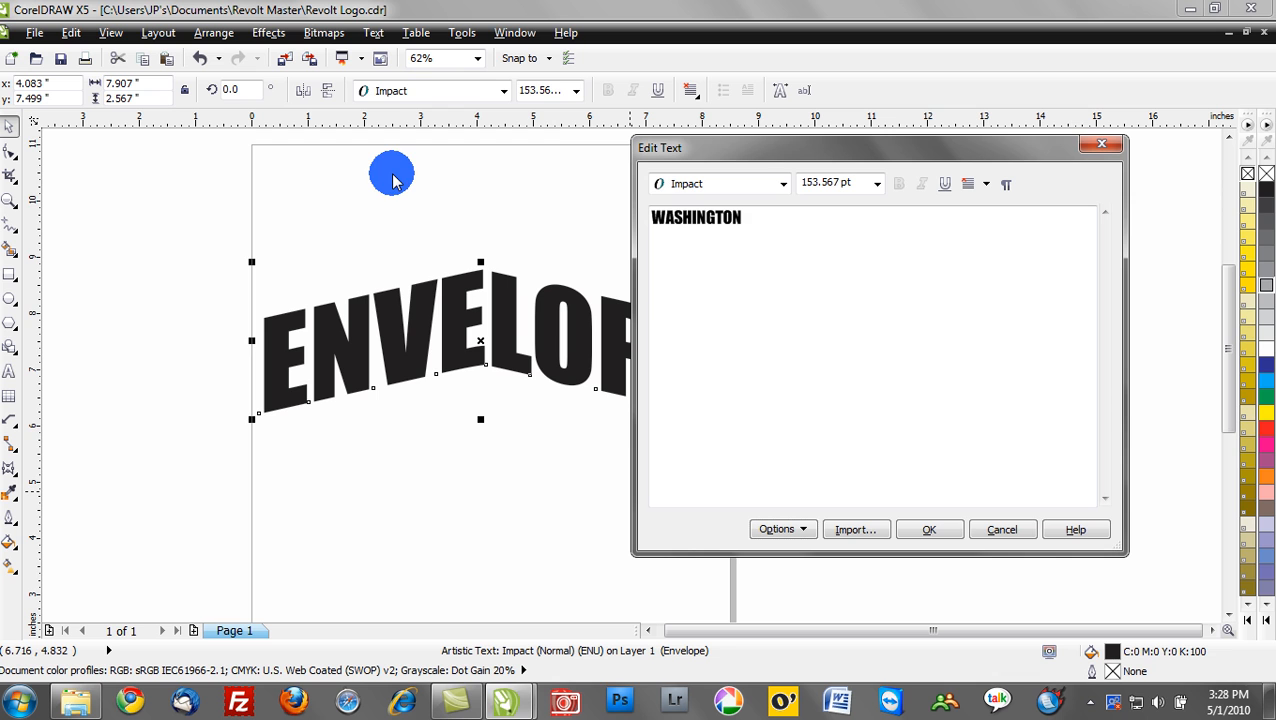
{"action": "left_click", "coordinate": [928, 529]}
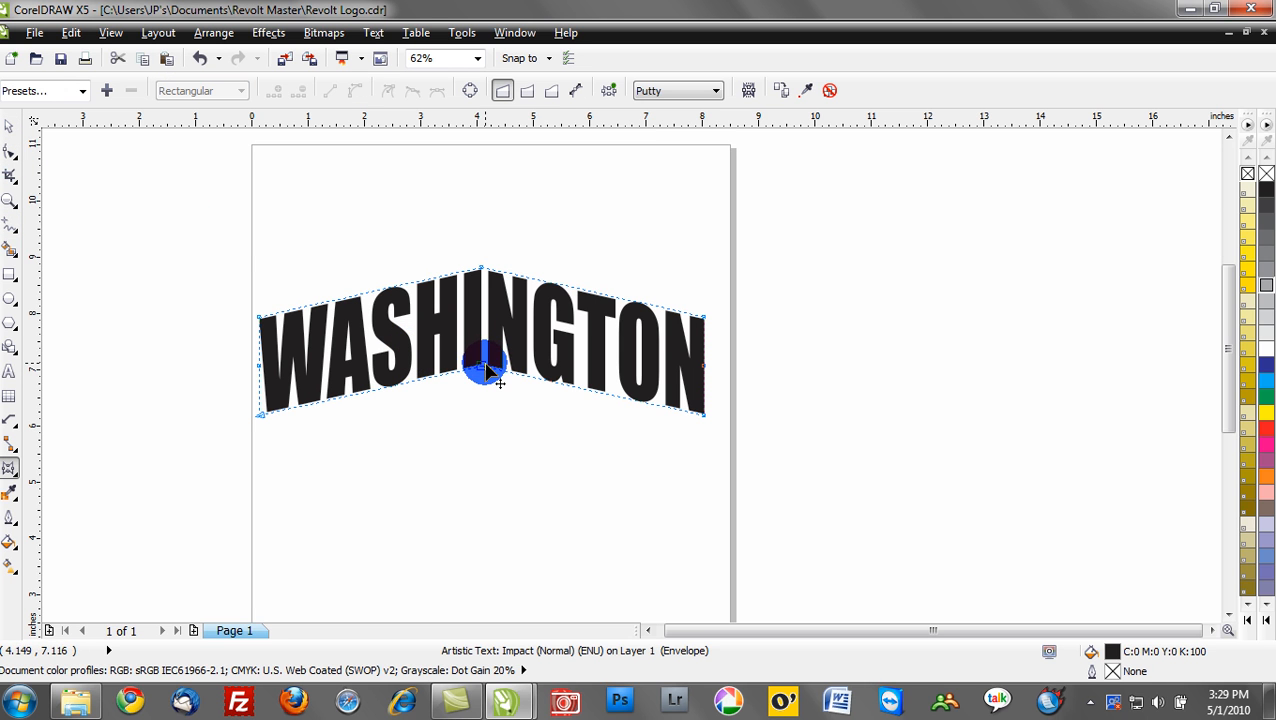
- Pull the envelope's top centre node up into a sharp peak, then drop a duplicate of WASHINGTON below
{"action": "left_click_drag", "start_coordinate": [483, 368], "coordinate": [483, 505]}
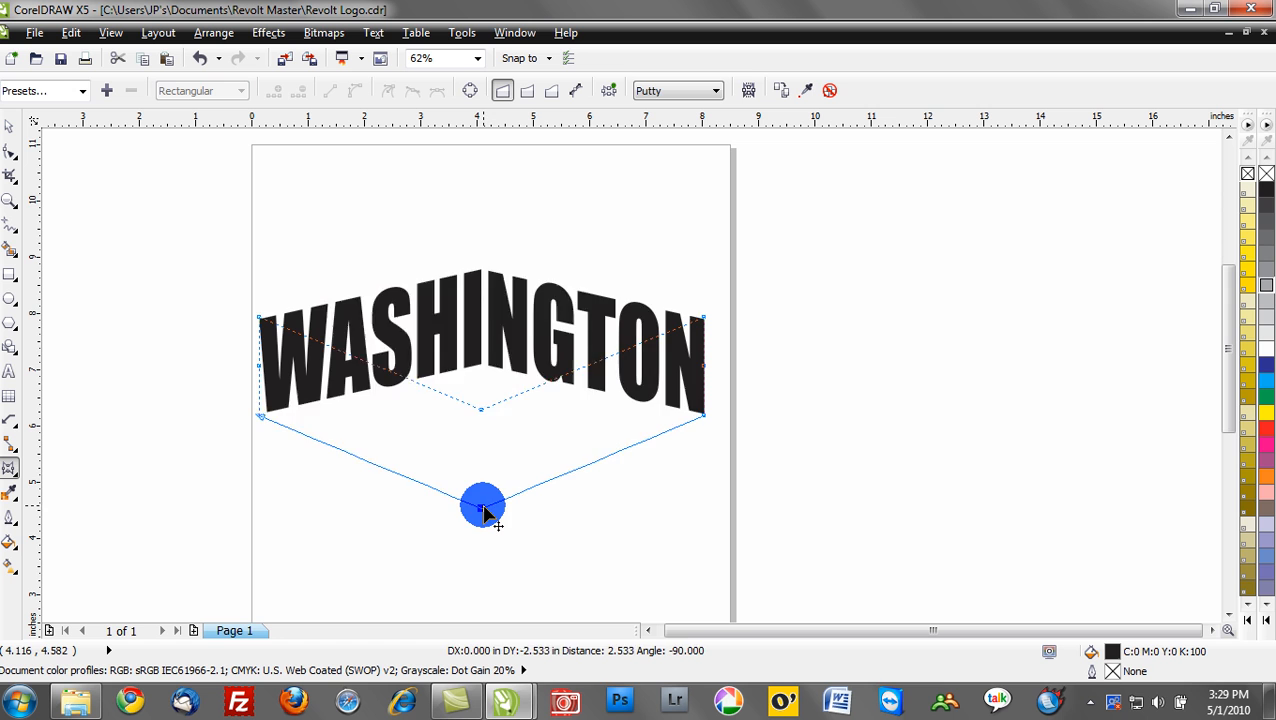
{"action": "left_click_drag", "start_coordinate": [483, 505], "coordinate": [468, 193]}
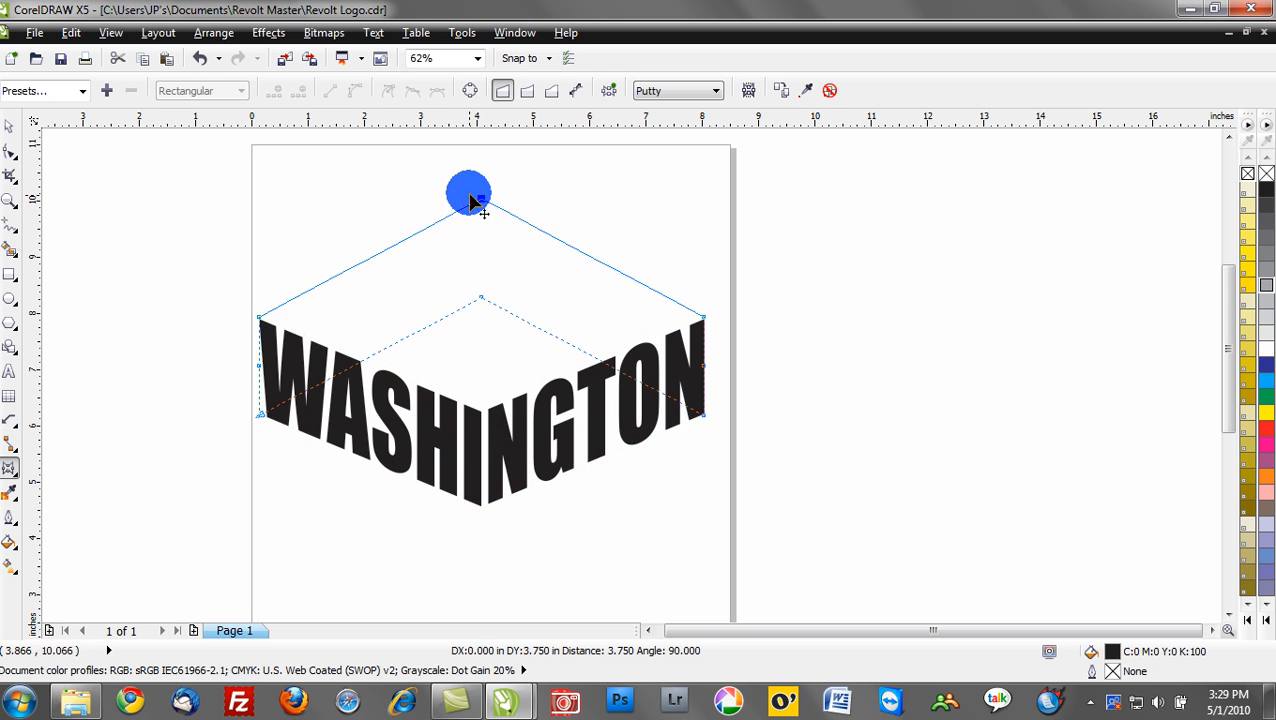
{"action": "left_click_drag", "start_coordinate": [468, 193], "coordinate": [620, 448]}
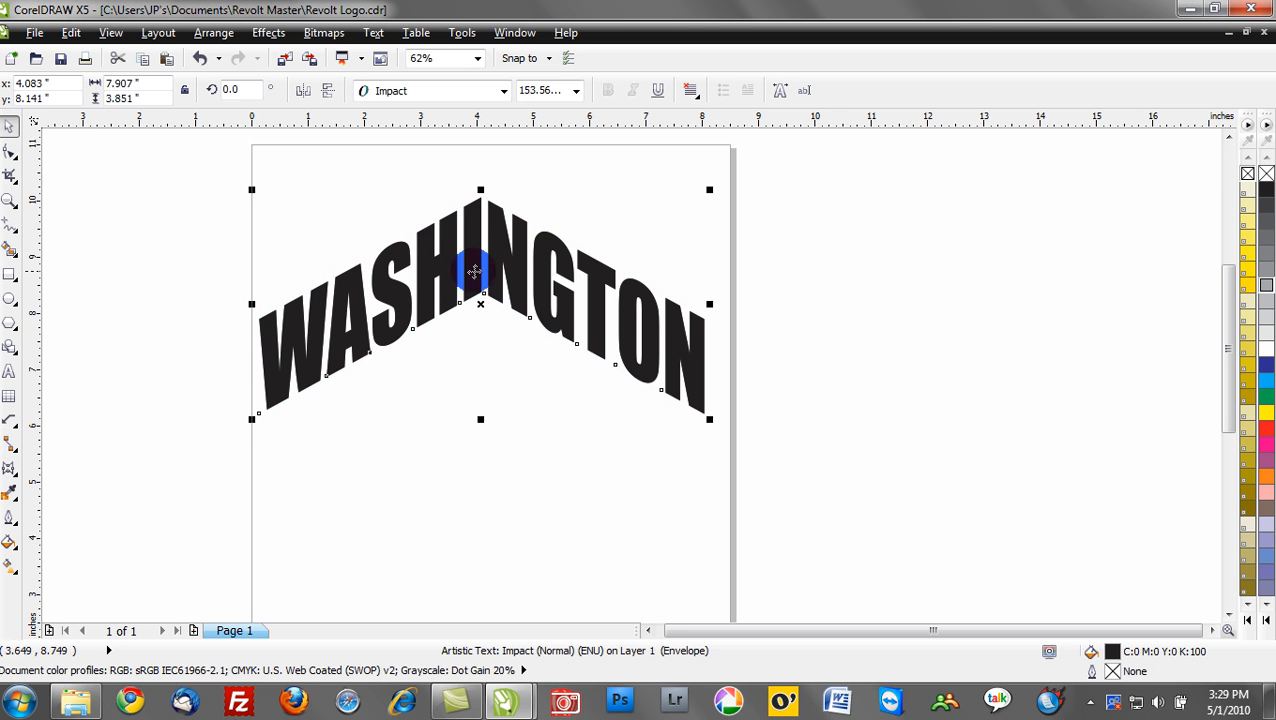
{"action": "left_click_drag", "start_coordinate": [475, 270], "coordinate": [492, 408]}
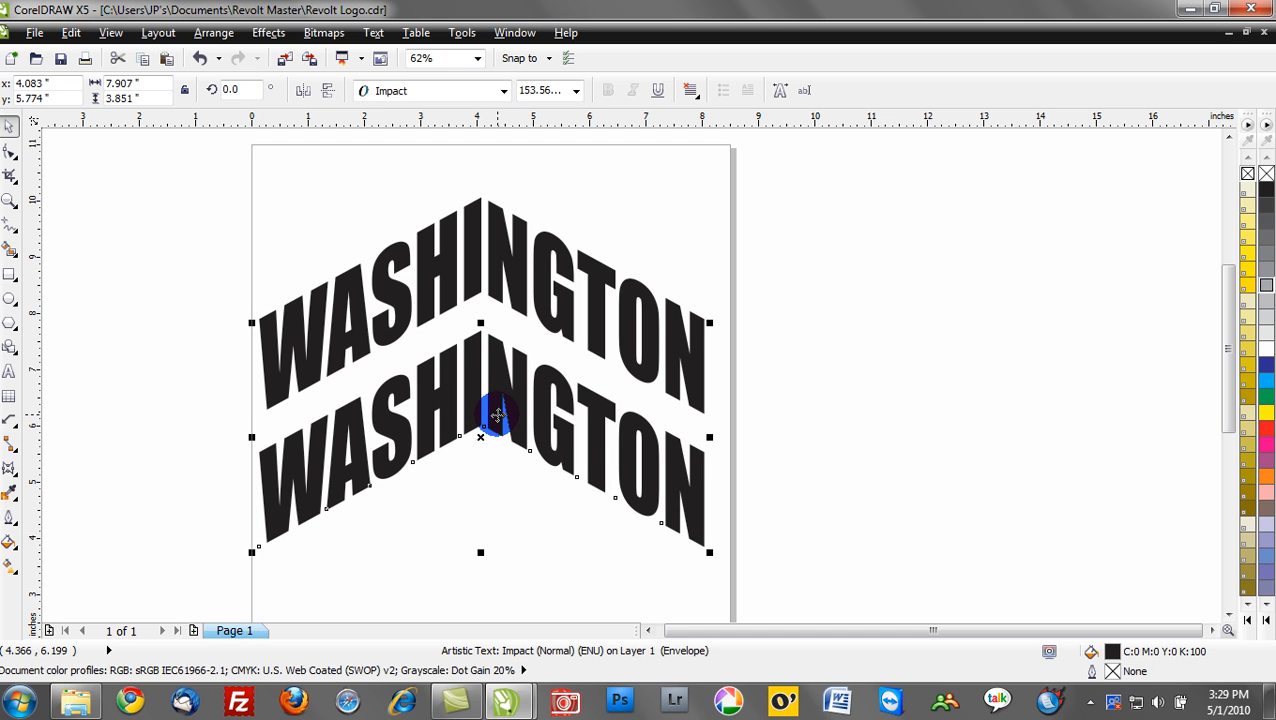
- Edit the lower copy's text so it reads STATE CHAMPS in the same peaked envelope
{"action": "double_click", "coordinate": [480, 437]}
{"action": "type", "text": "STATE"}
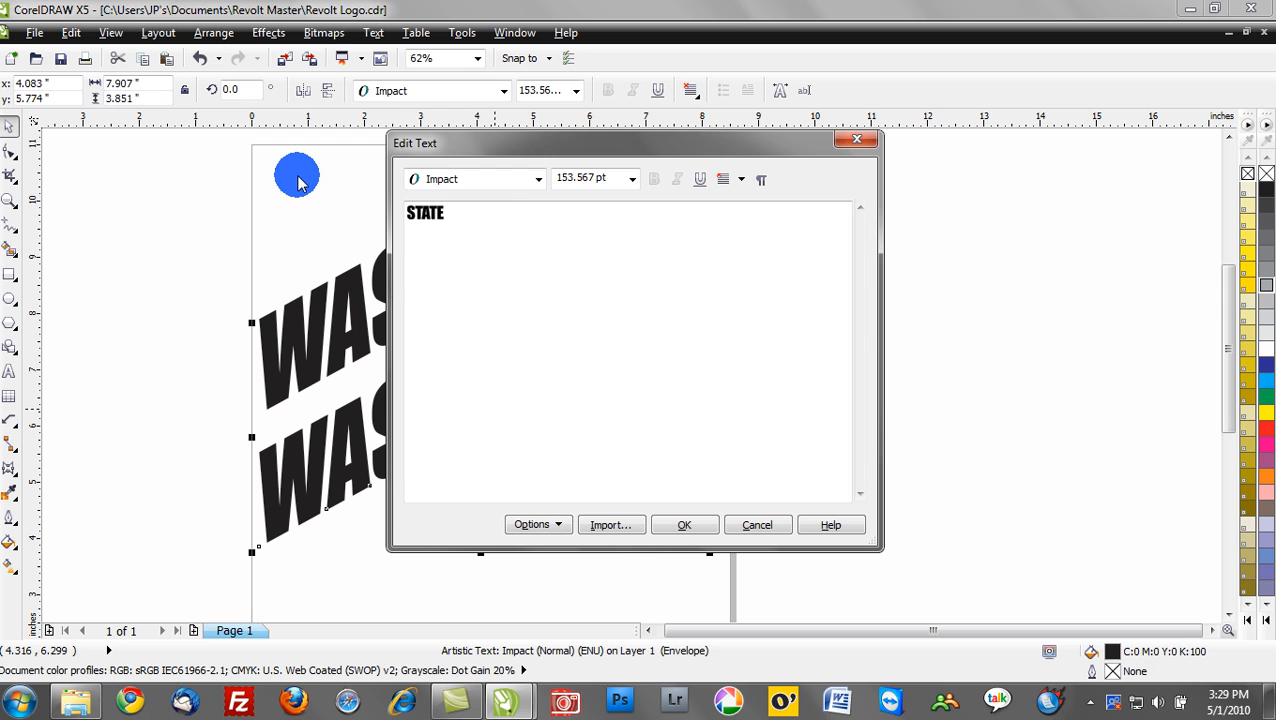
{"action": "type", "text": "CHAMPS"}
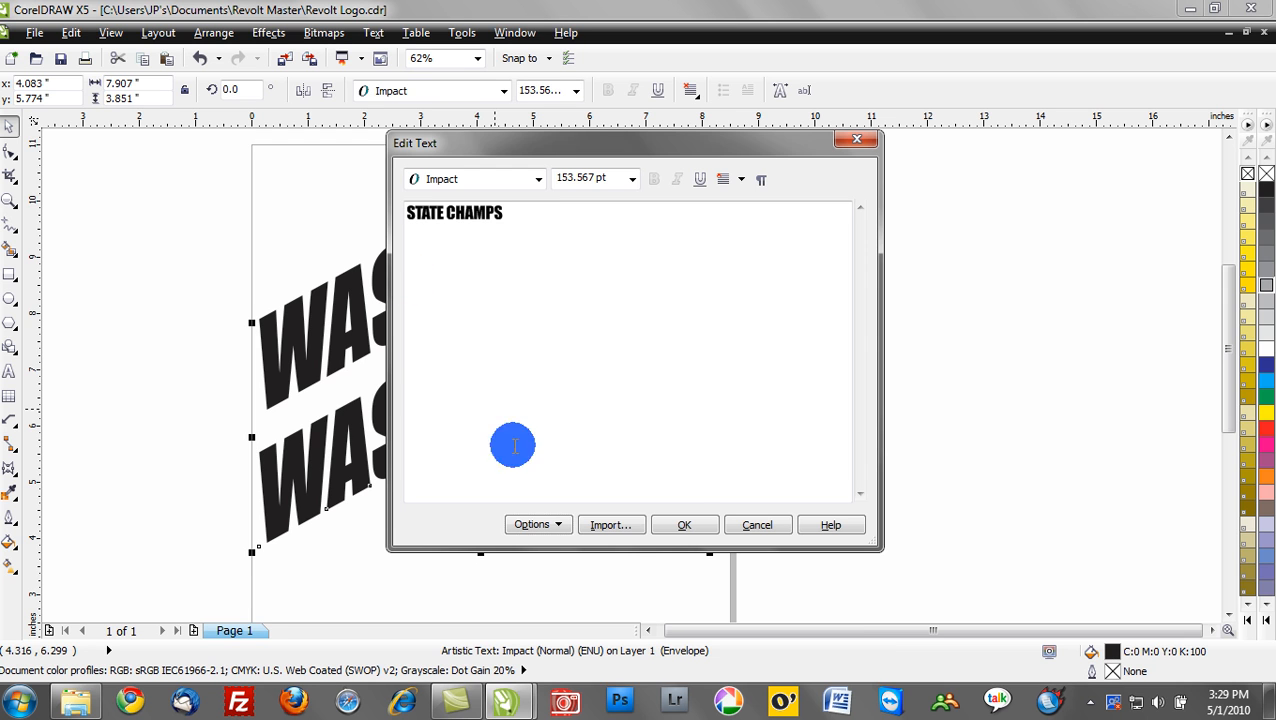
{"action": "left_click", "coordinate": [684, 524]}
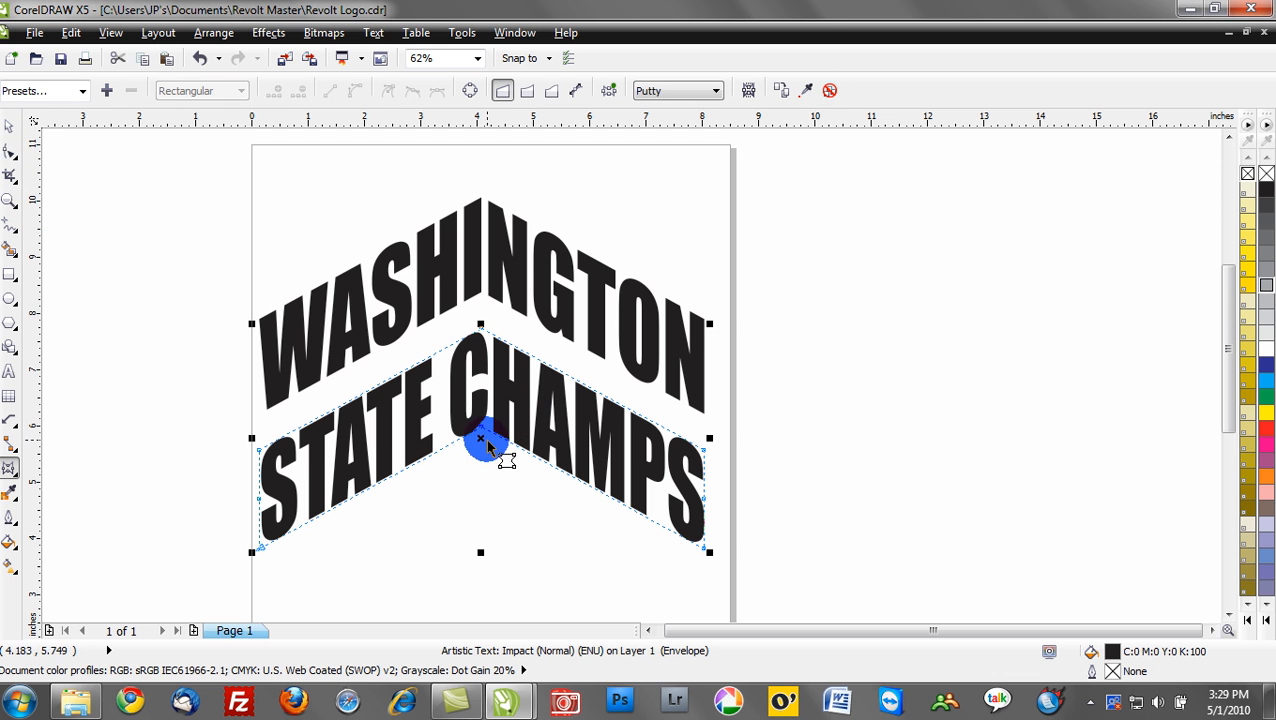
- Drag the STATE CHAMPS envelope's centre nodes down into a V mirroring the arch above
{"action": "left_click_drag", "start_coordinate": [480, 438], "coordinate": [480, 575]}
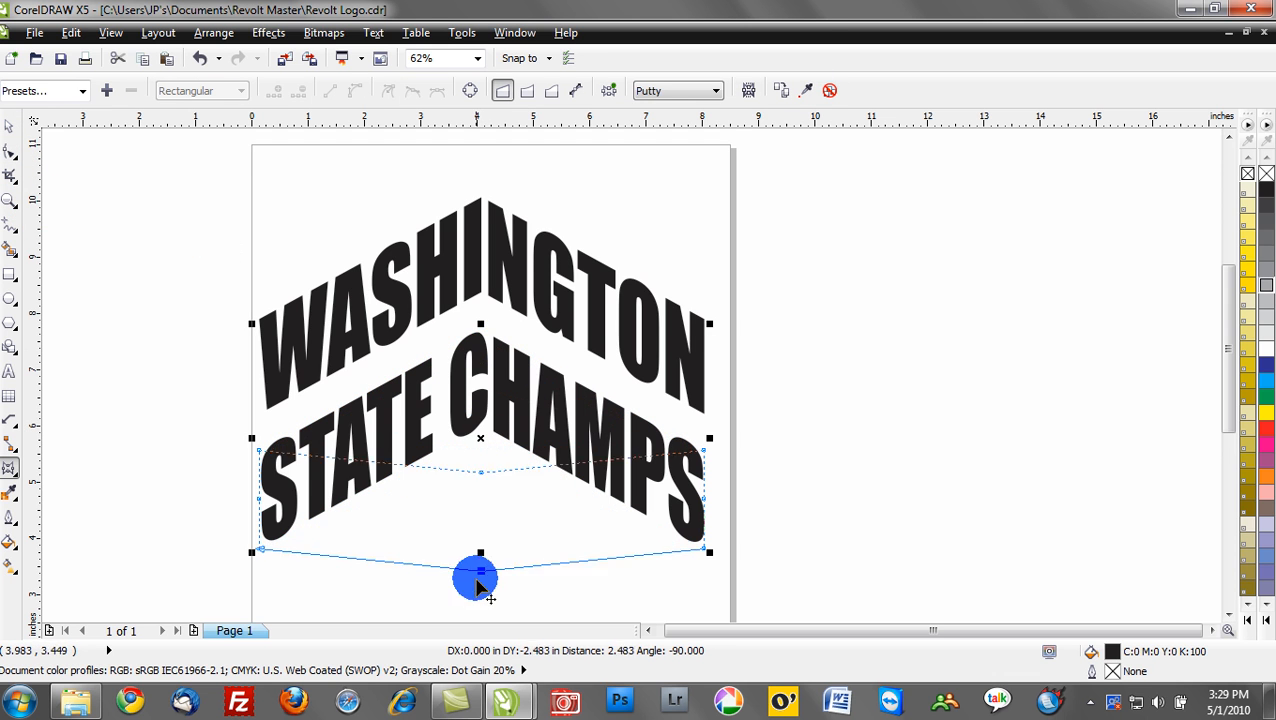
{"action": "left_click_drag", "start_coordinate": [480, 578], "coordinate": [497, 585]}
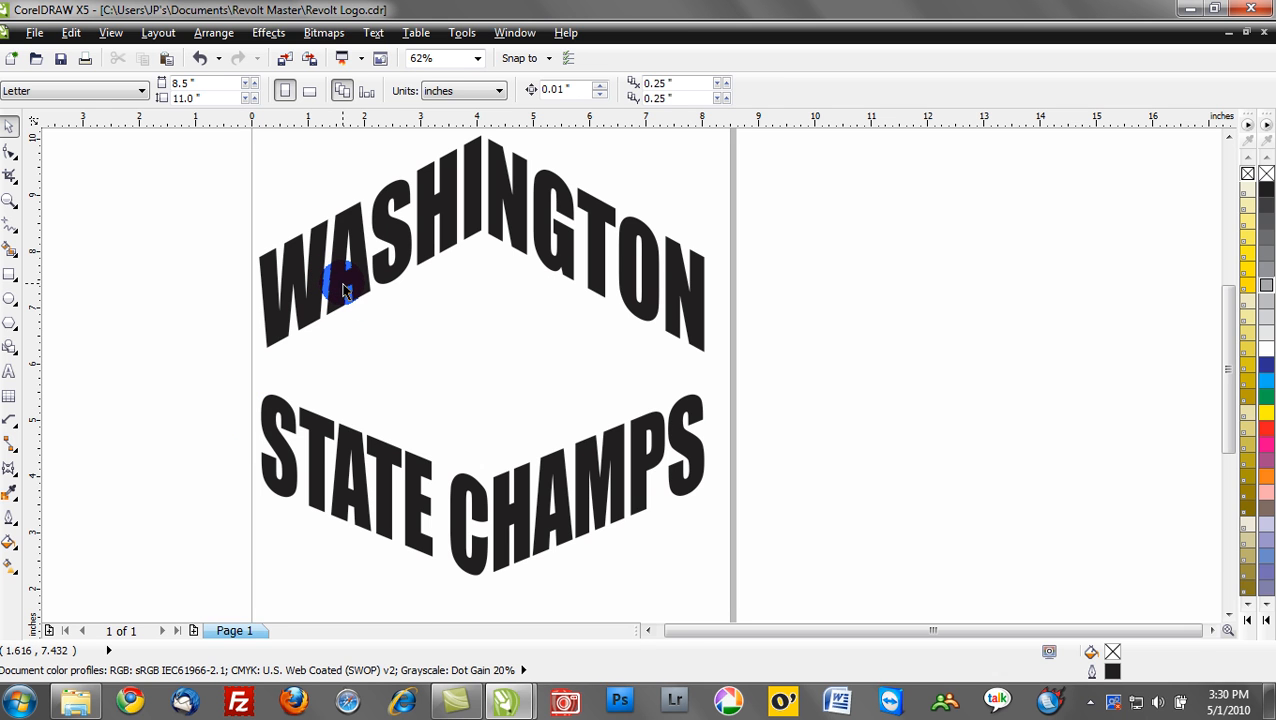
- Edit the upper text to read WASHINGTON STATE CHAMPS within the same peaked envelope
{"action": "left_click", "coordinate": [370, 275]}
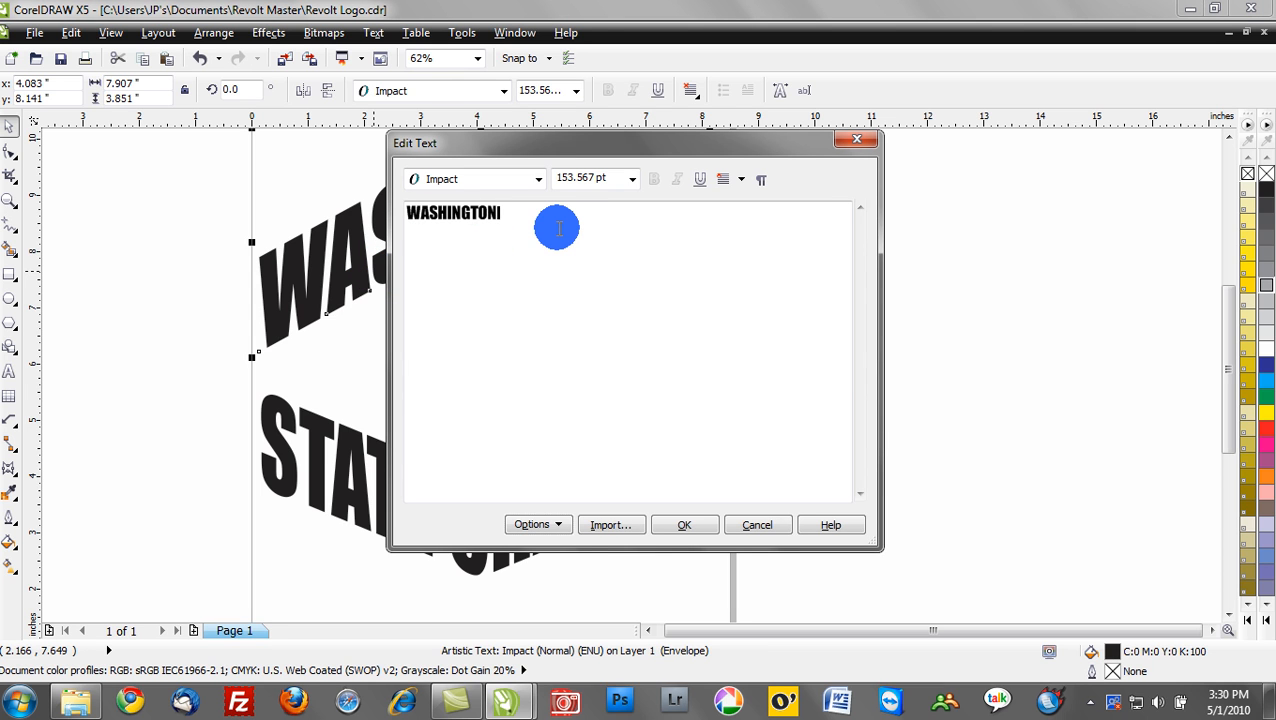
{"action": "type", "text": "STATE CHI"}
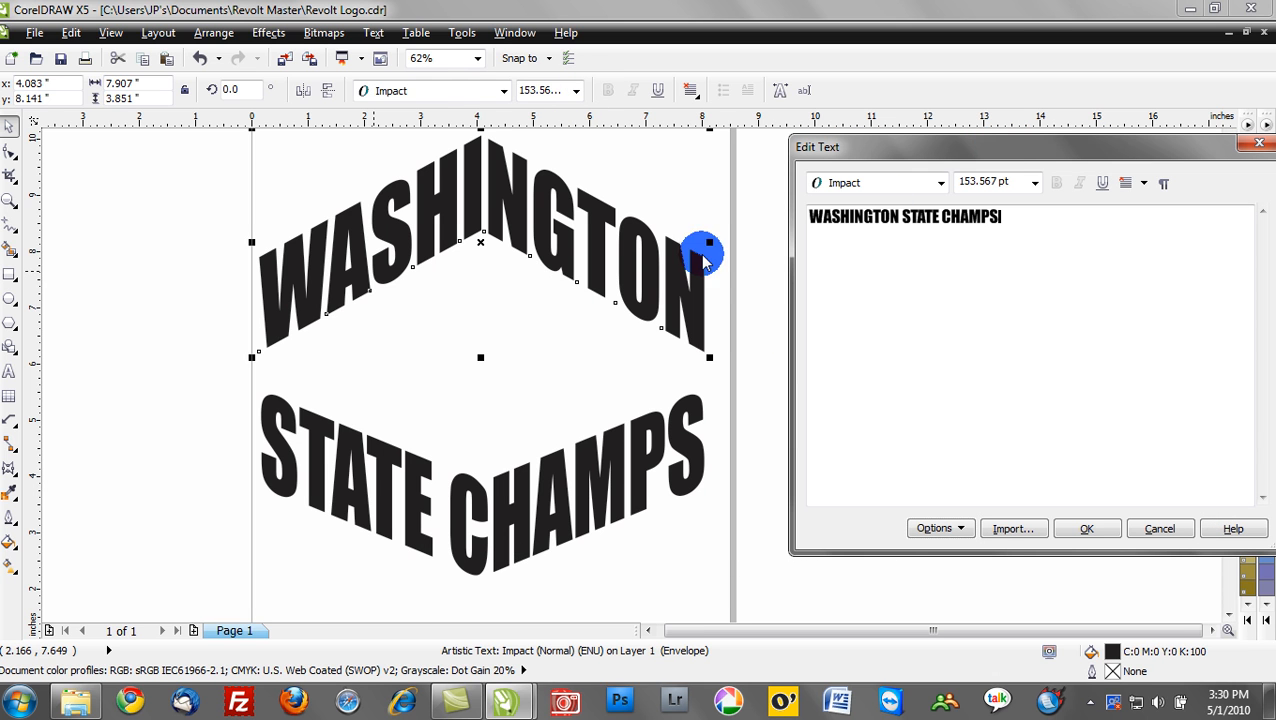
{"action": "mouse_move", "coordinate": [22, 148]}
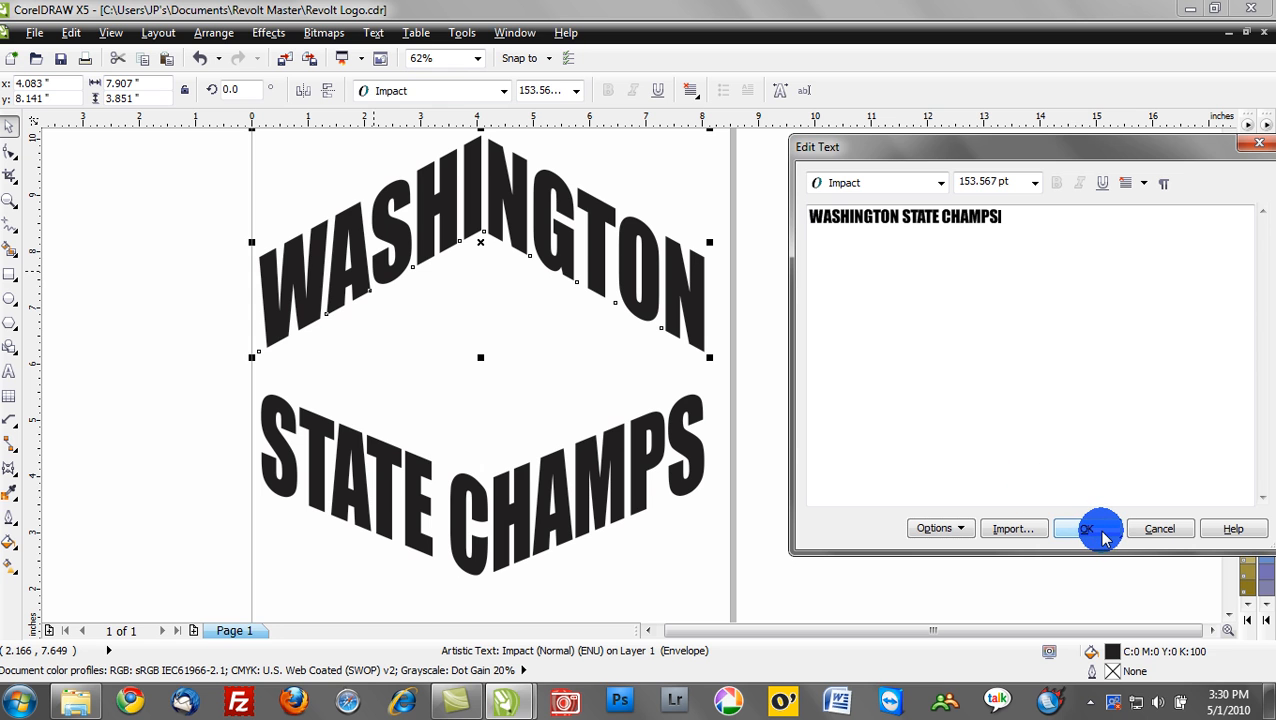
{"action": "left_click", "coordinate": [1087, 528]}
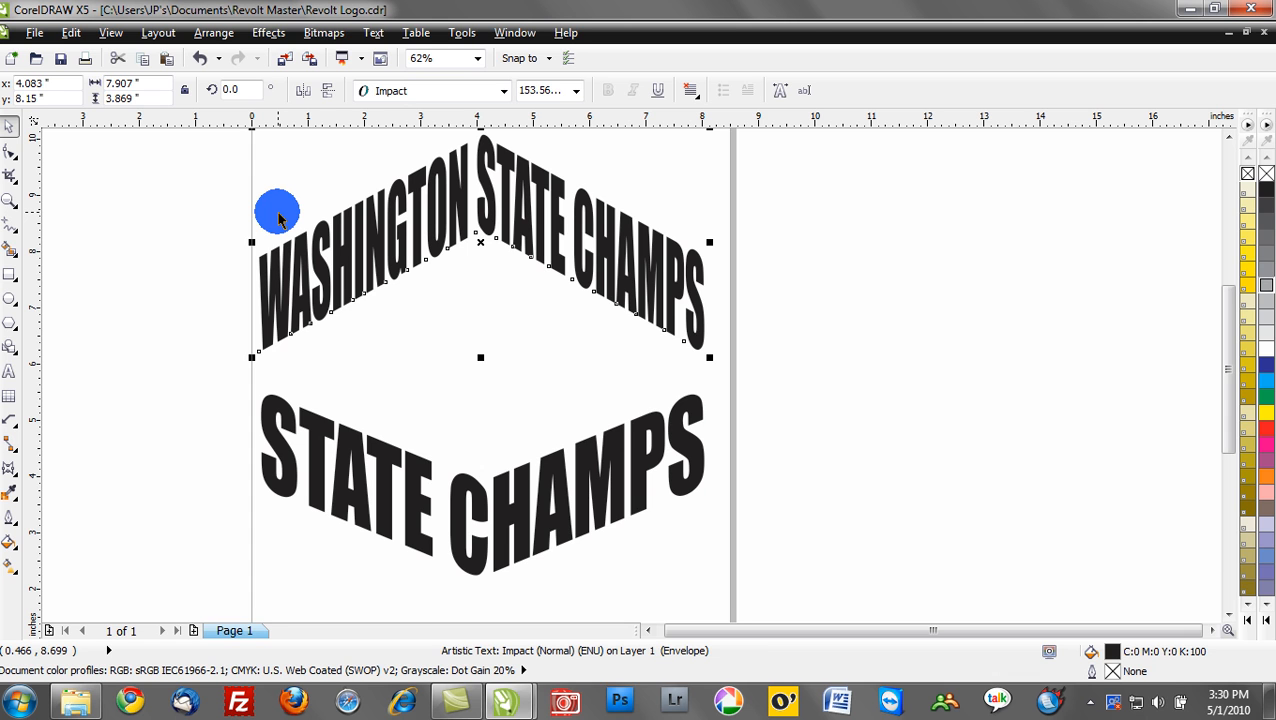
{"action": "mouse_move", "coordinate": [177, 242]}
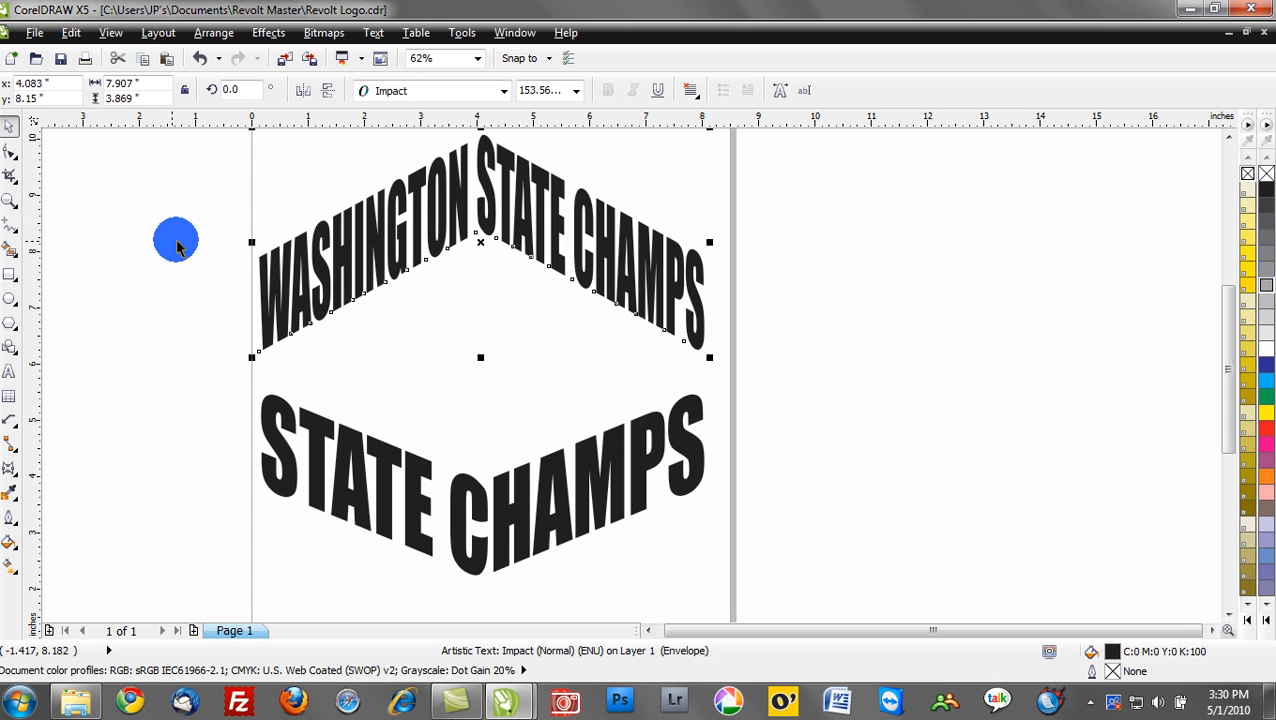